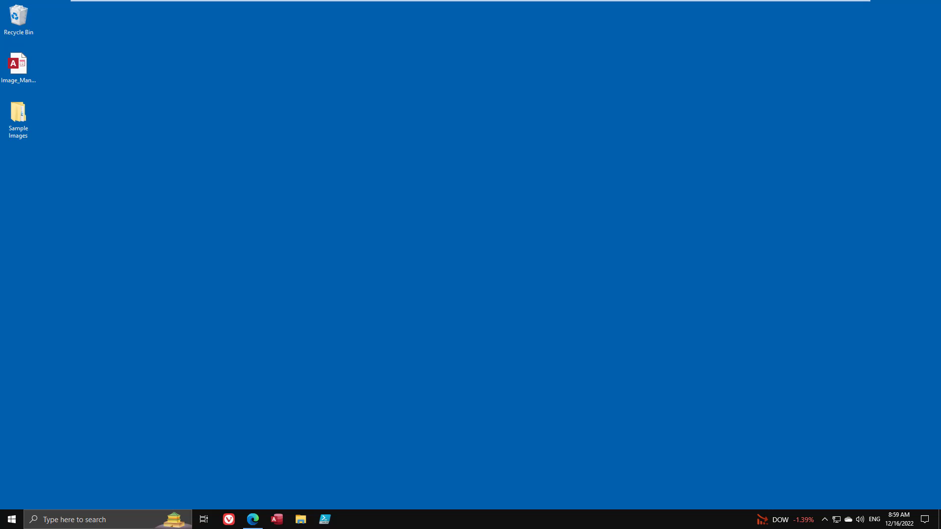
Review the rotate-image article in the browser, scrolling through its content
click(251, 519)
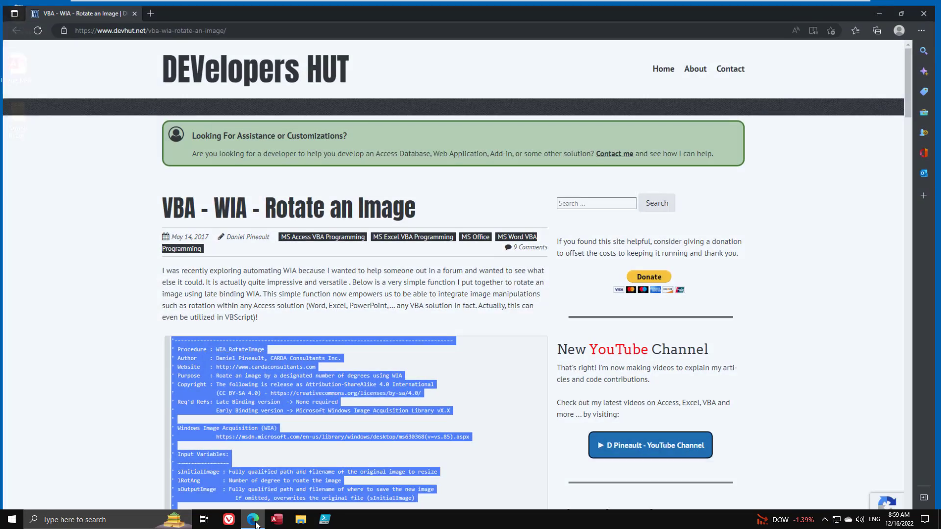
scroll(down, 3)
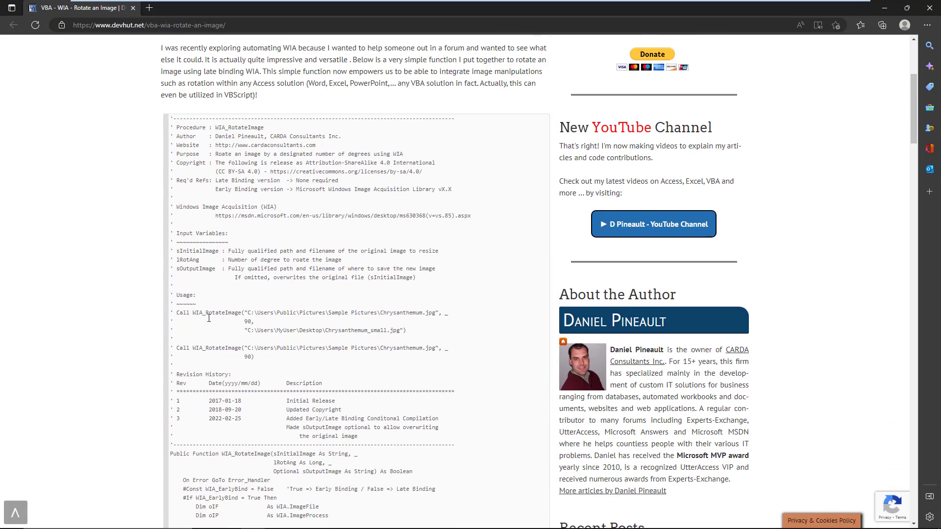
scroll(down, 3)
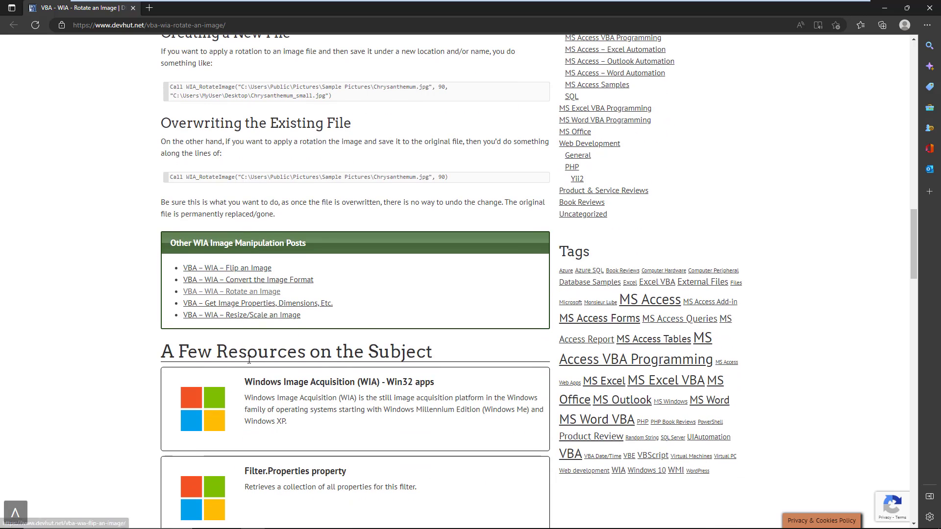
scroll(down, 3)
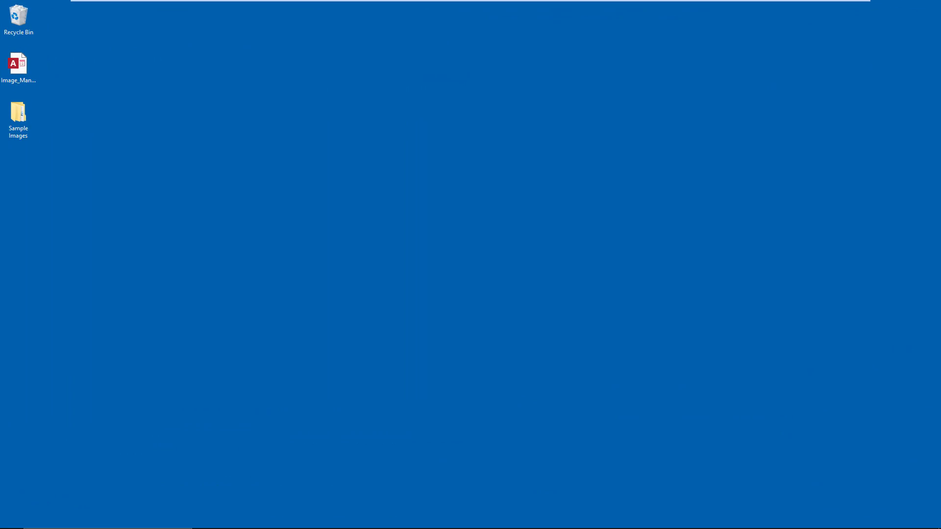
mouse_move(130, 173)
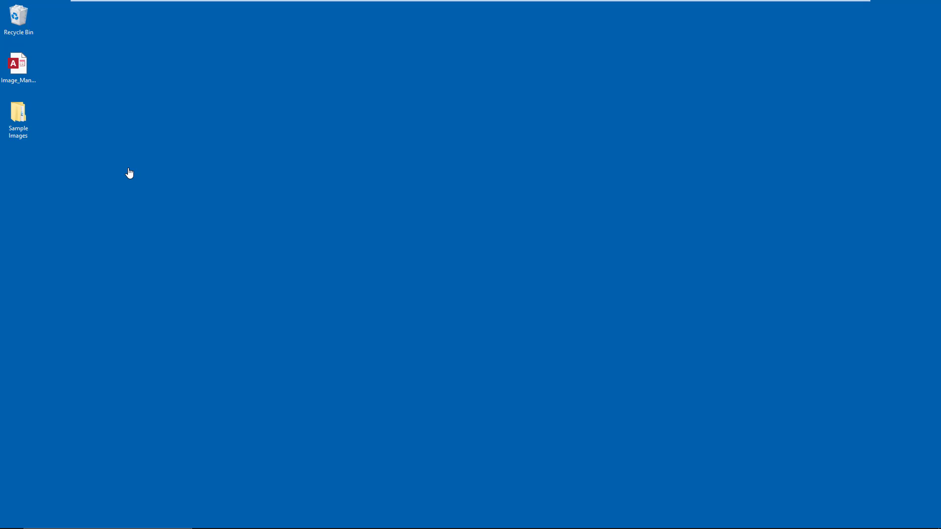
Browse the Sample Images folder and its Originals images in File Explorer
click(18, 114)
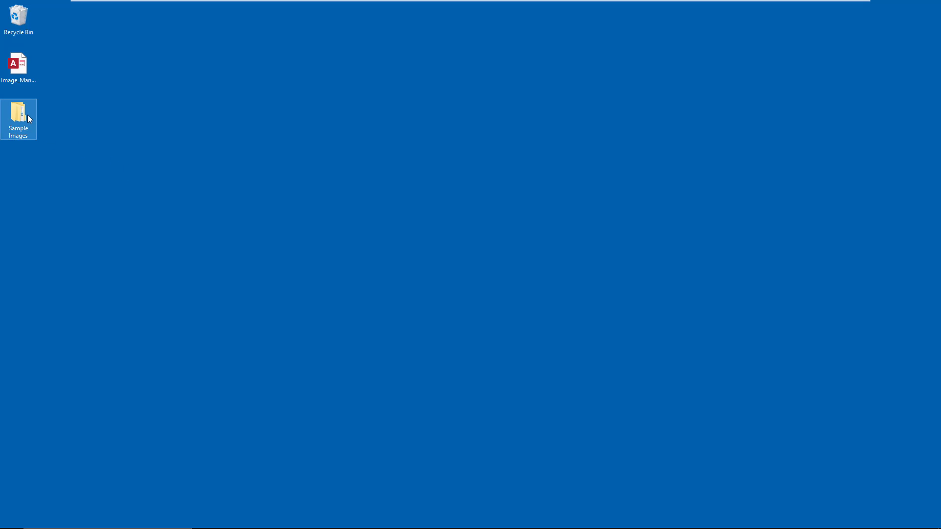
double_click(17, 114)
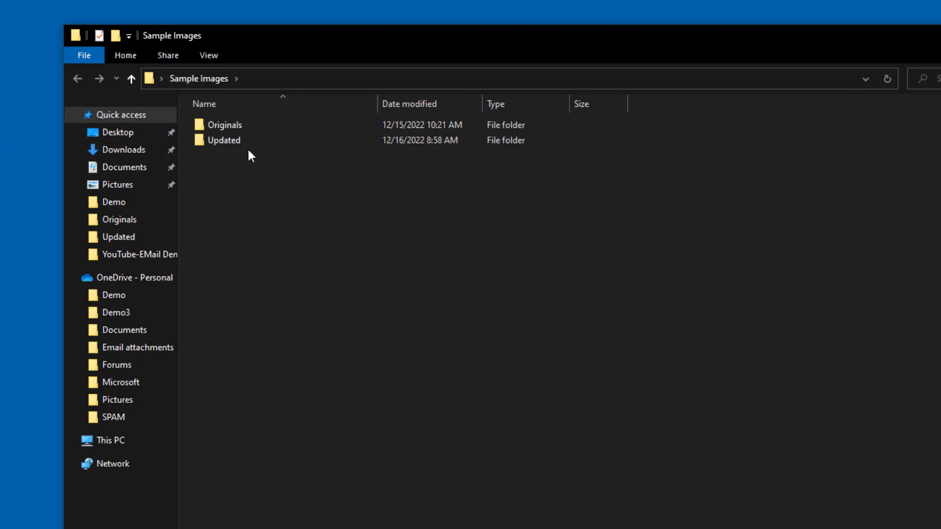
double_click(224, 124)
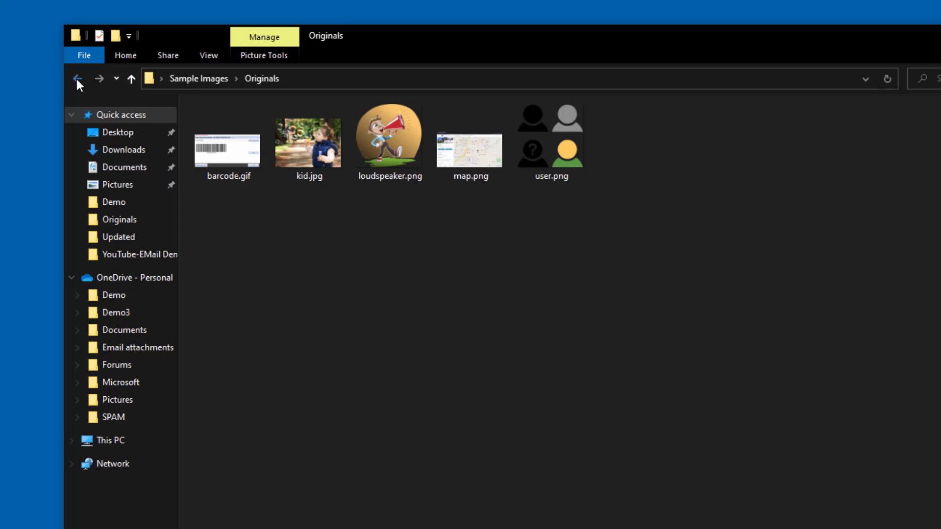
click(118, 236)
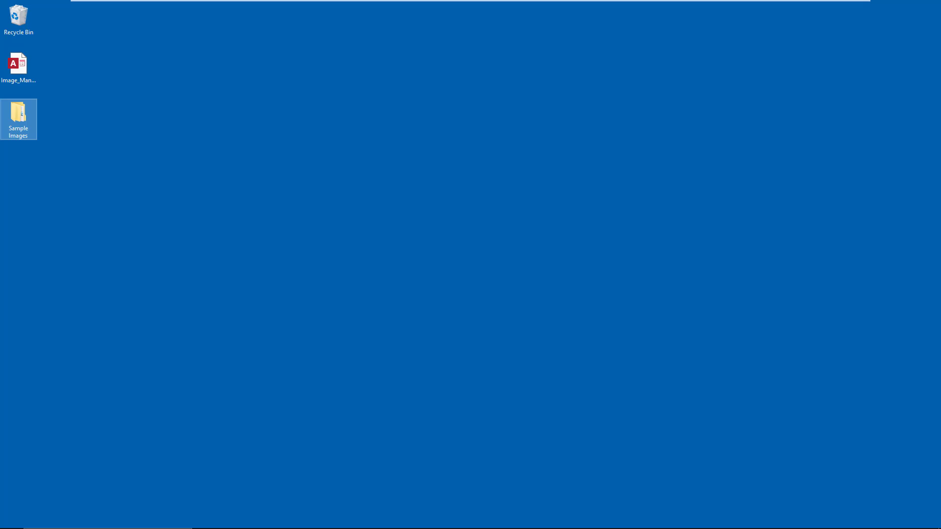
Open Image_Manipulations_Demo.accdb and display the mod_WIA_Rotate module's code
click(19, 63)
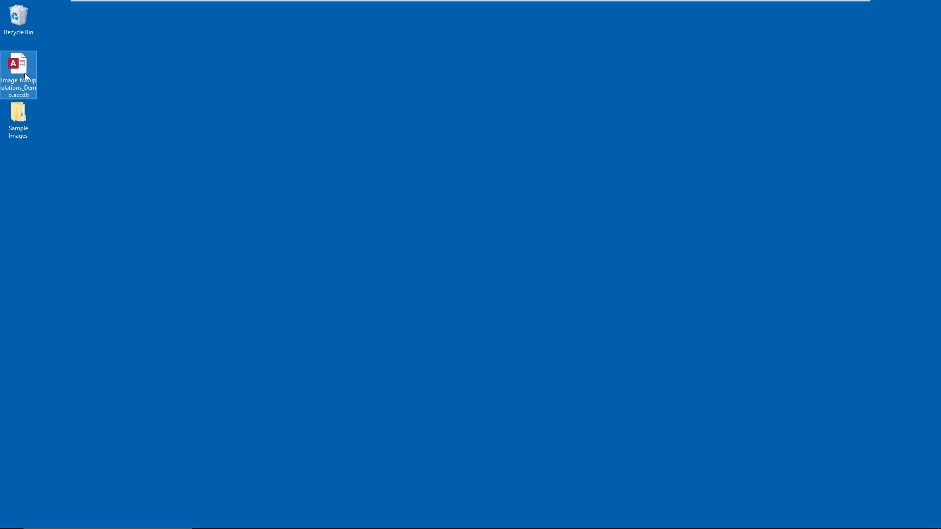
double_click(18, 64)
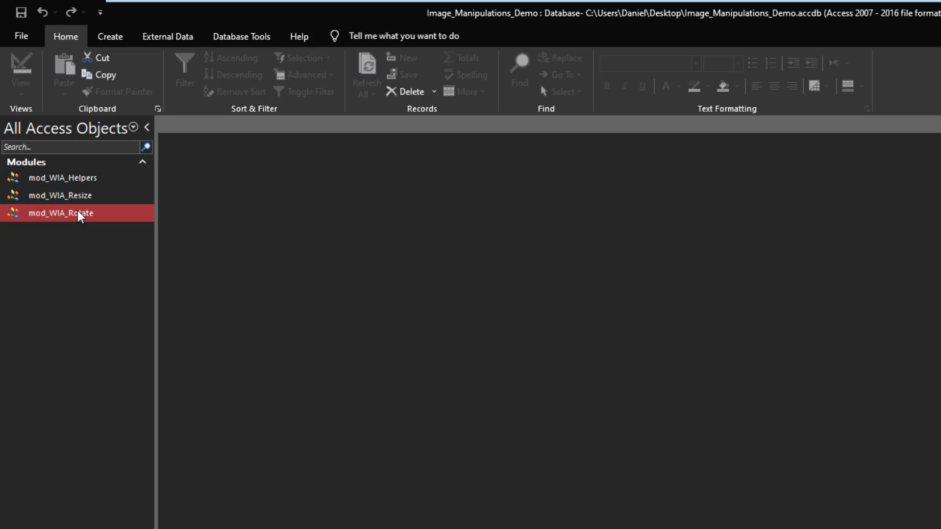
click(60, 195)
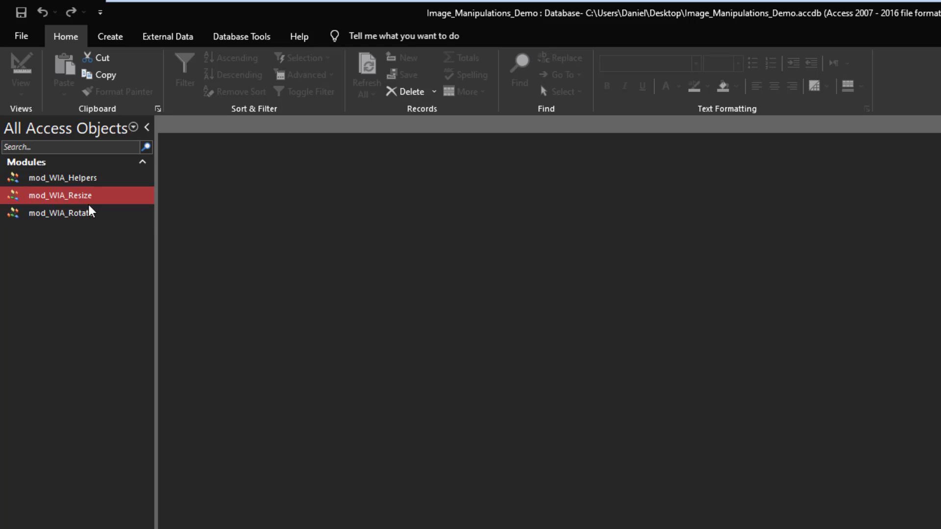
click(61, 212)
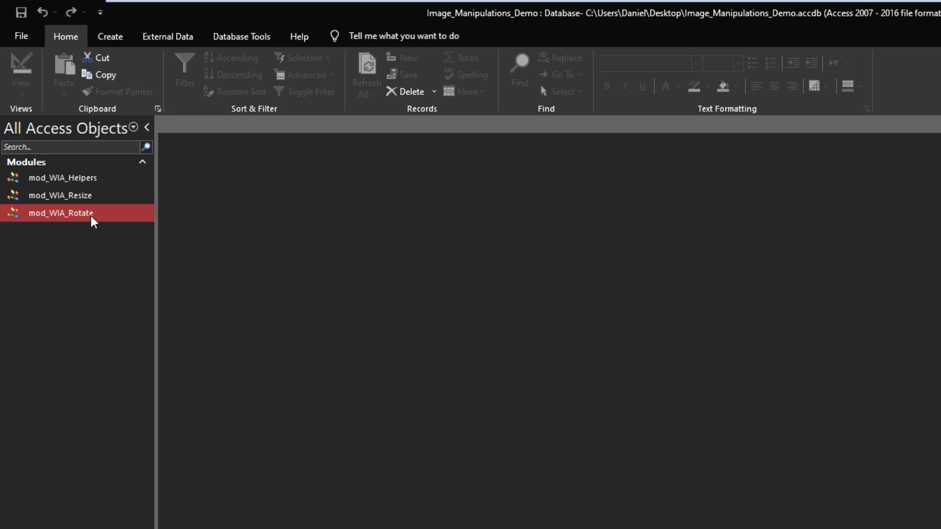
double_click(61, 212)
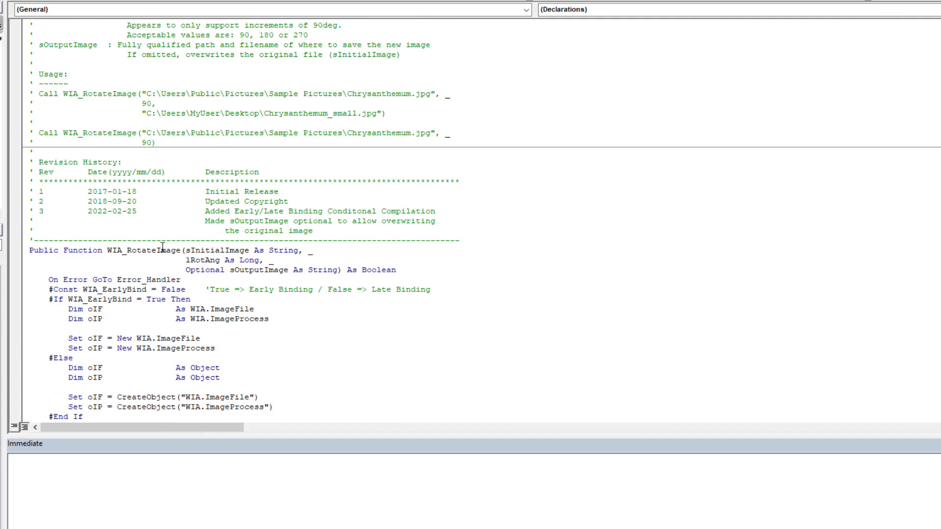
double_click(216, 250)
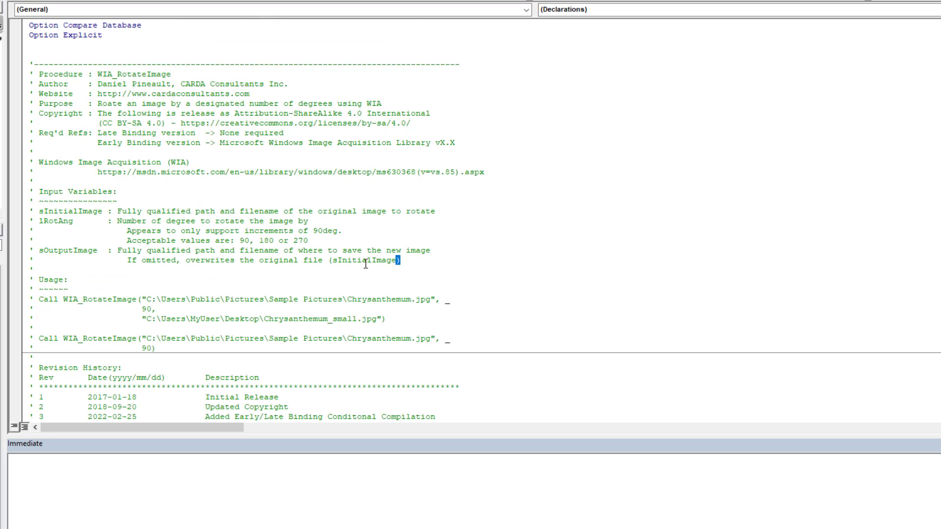
drag(34, 210, 398, 260)
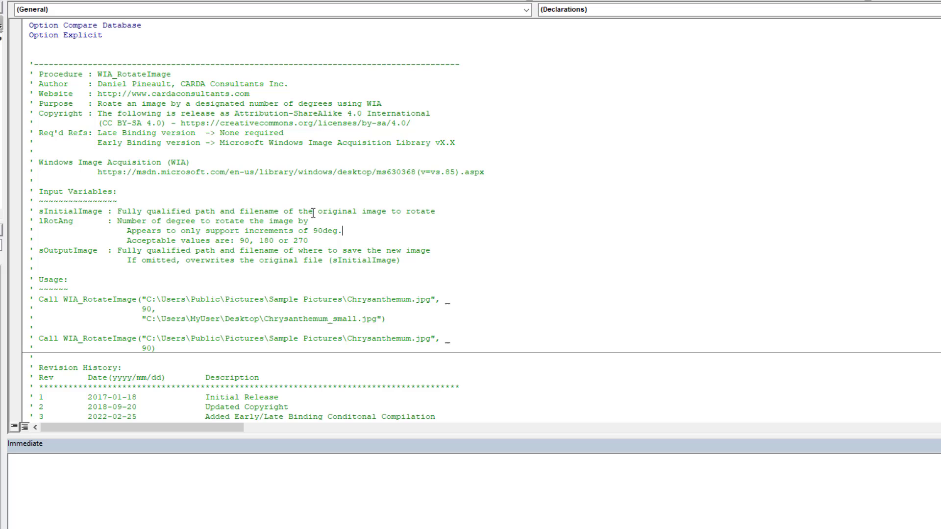
mouse_move(326, 226)
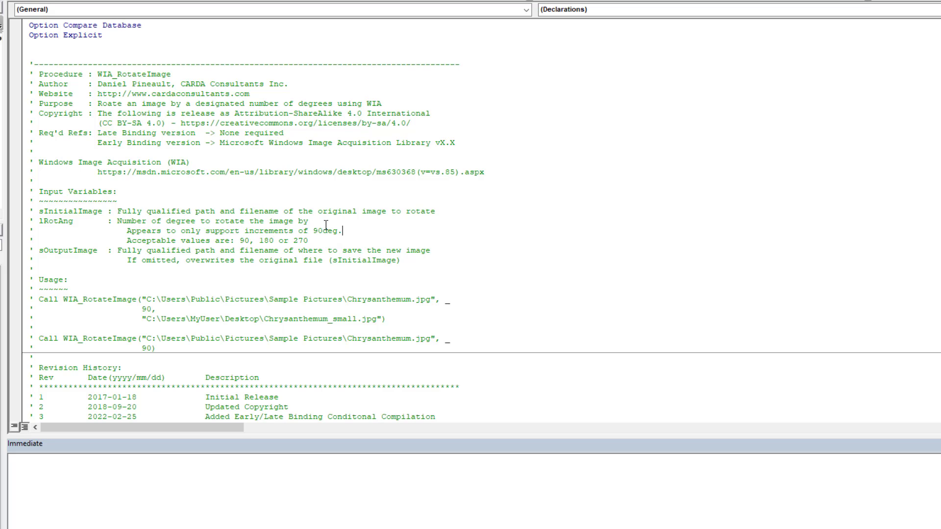
mouse_move(53, 229)
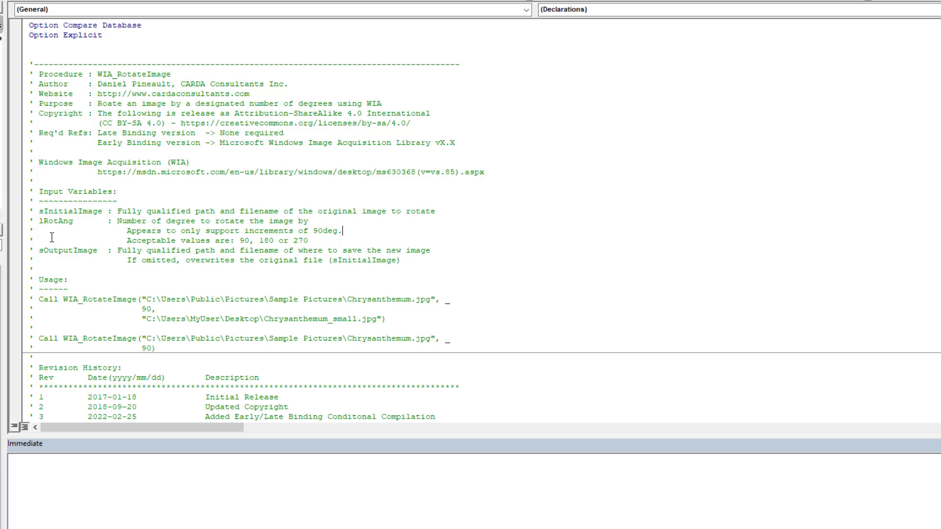
mouse_move(53, 246)
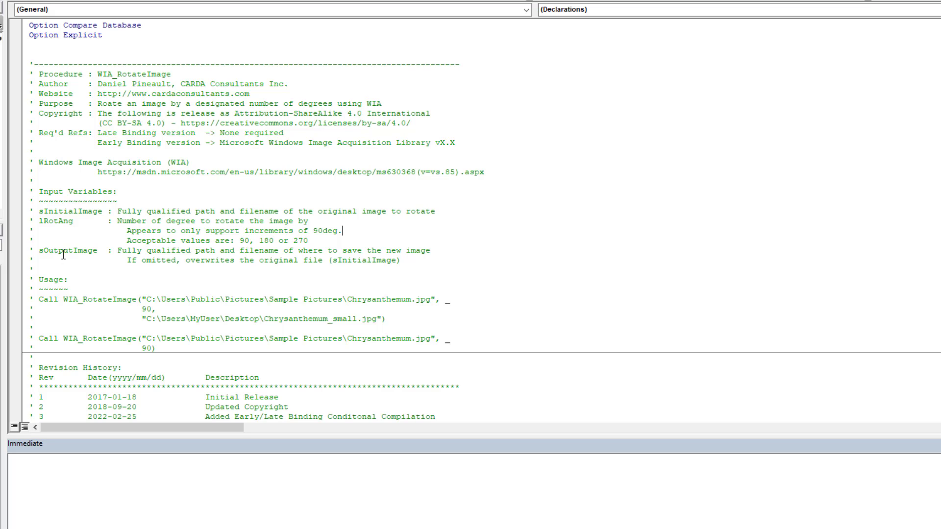
mouse_move(136, 248)
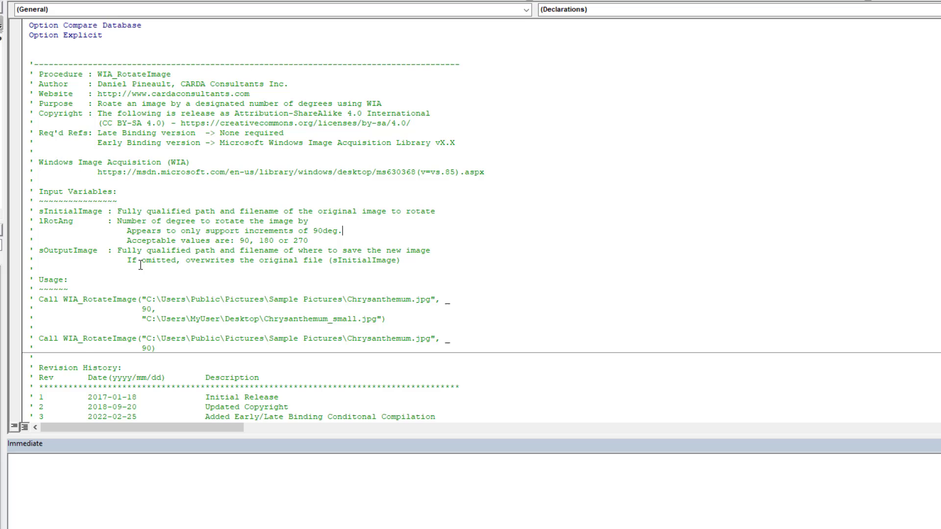
double_click(53, 221)
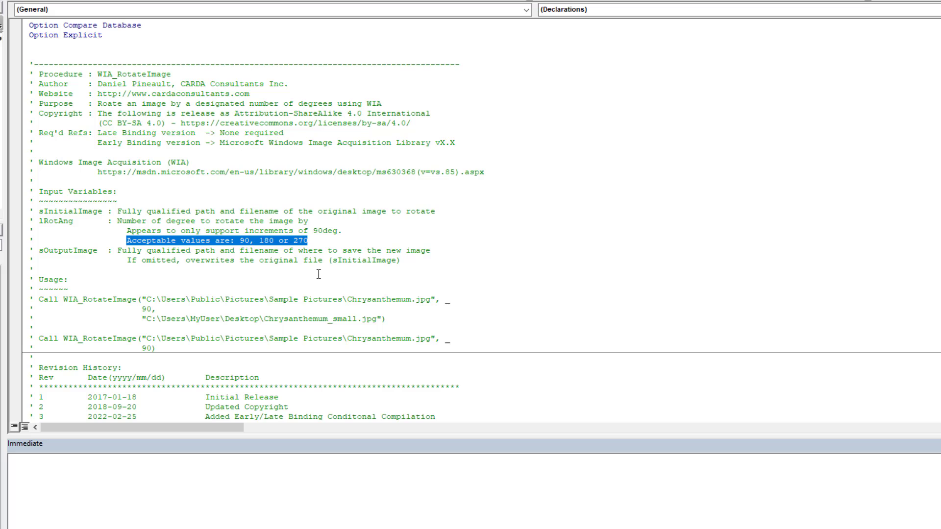
mouse_move(378, 205)
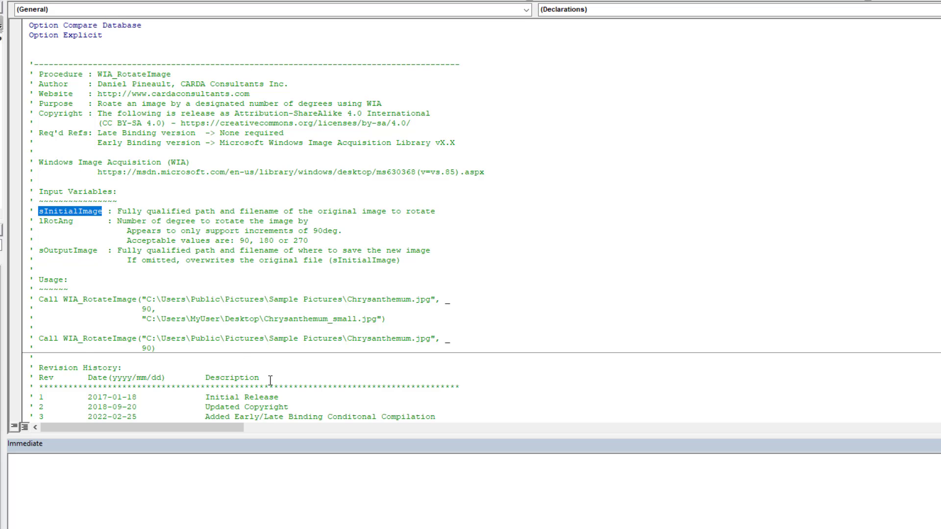
double_click(66, 250)
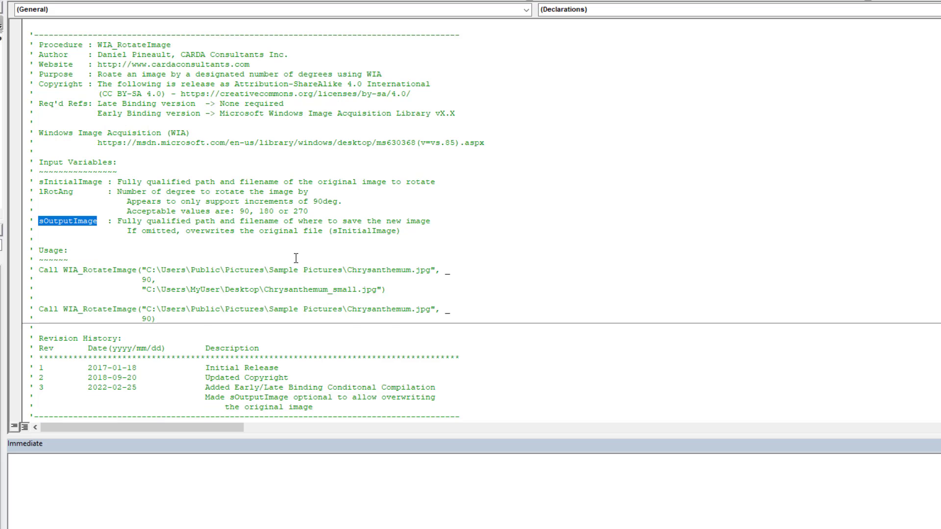
Change #Const WIA_EarlyBind from False to True, noting the required Windows Image Acquisition library
scroll(down, 3)
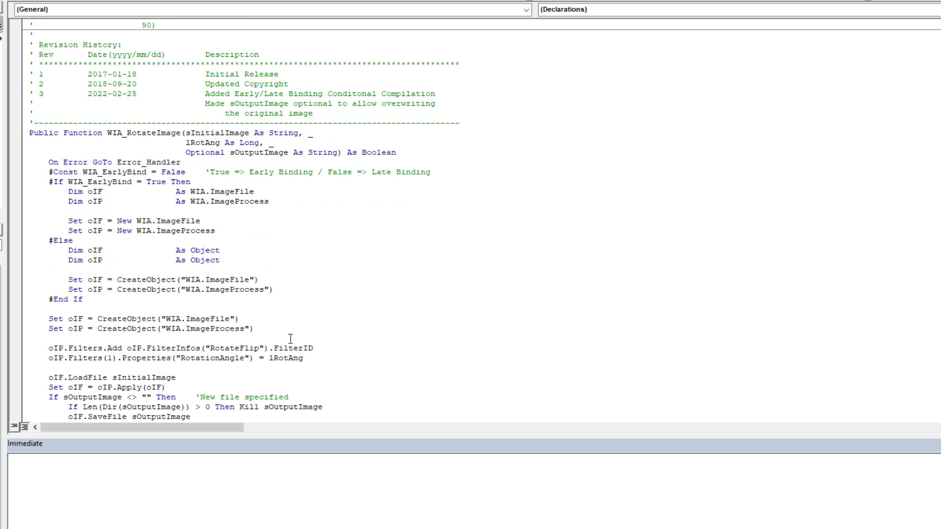
double_click(113, 172)
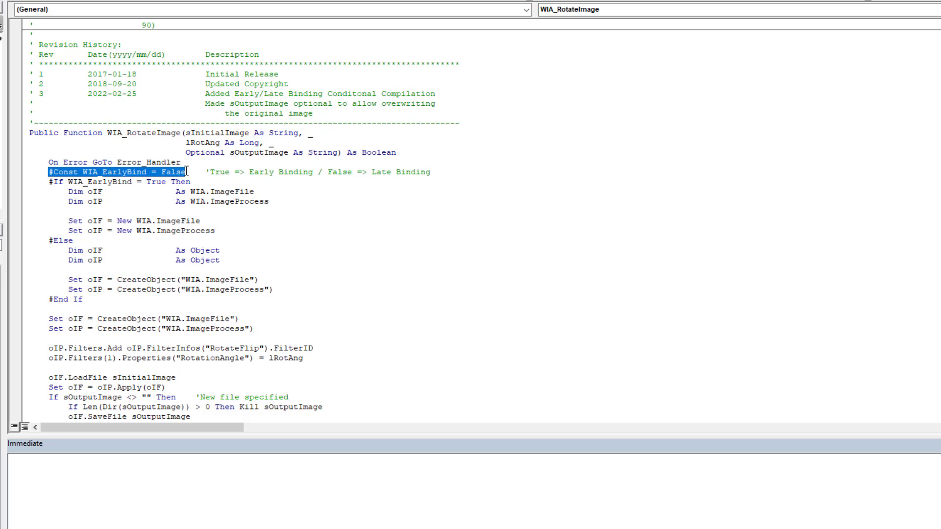
mouse_move(214, 221)
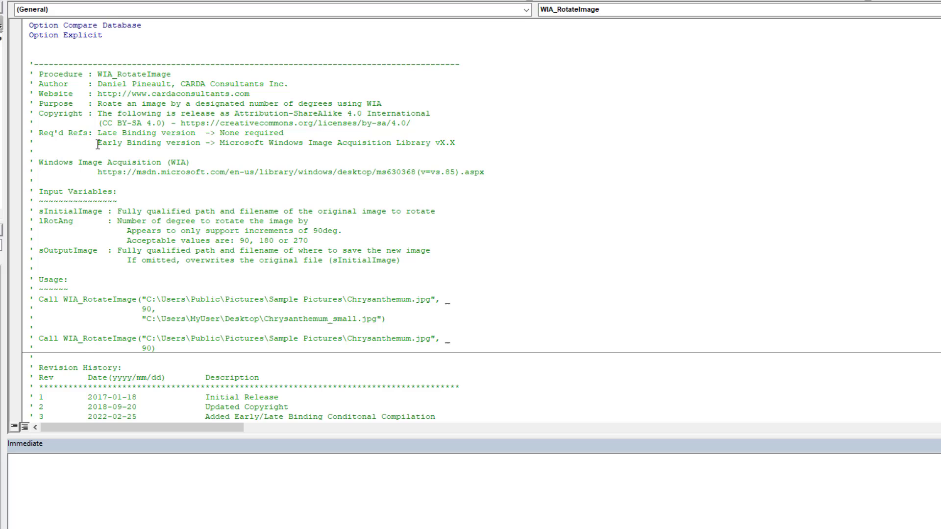
drag(222, 142, 427, 142)
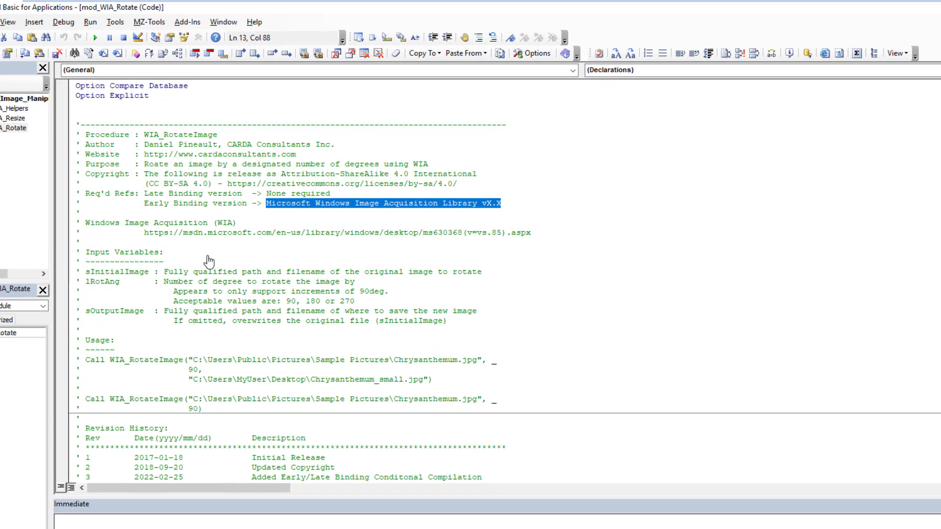
scroll(down, 3)
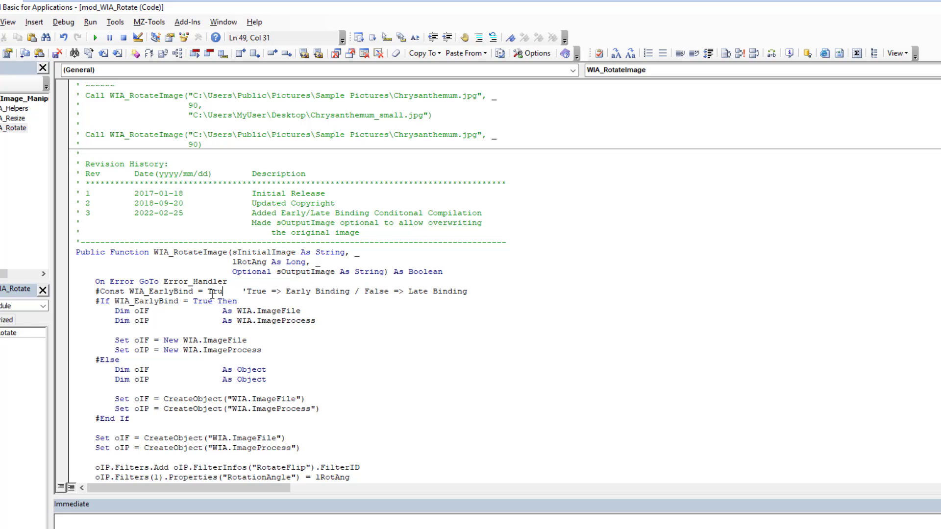
Add Microsoft Windows Image Acquisition Library v2.0 to the project's references and confirm
click(115, 21)
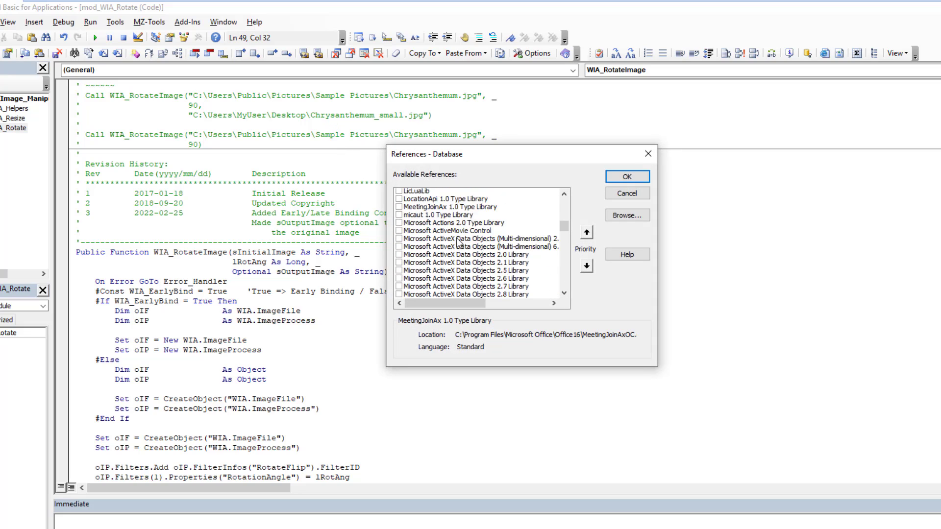
scroll(down, 3)
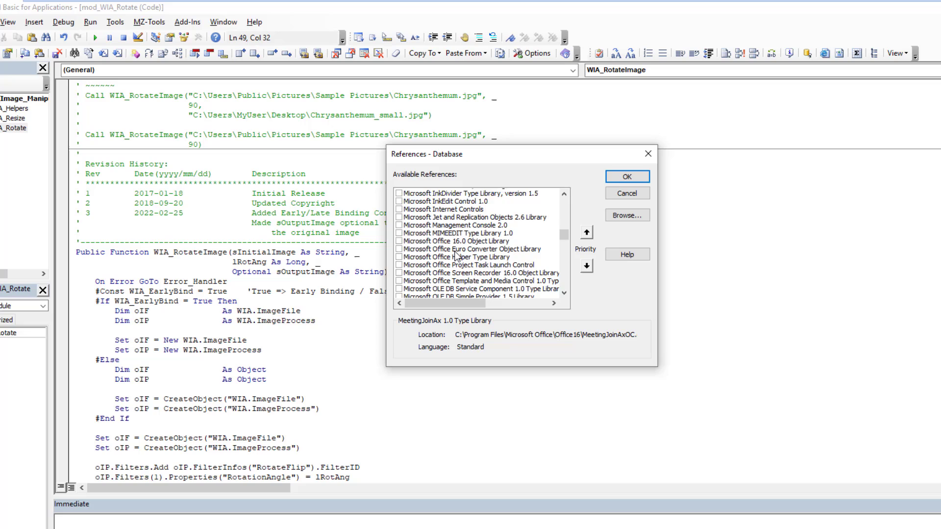
scroll(down, 3)
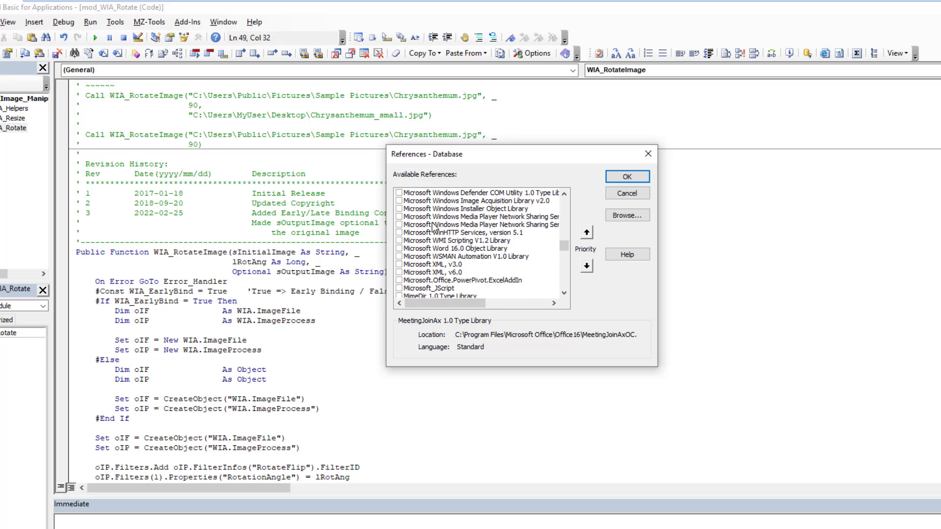
click(472, 199)
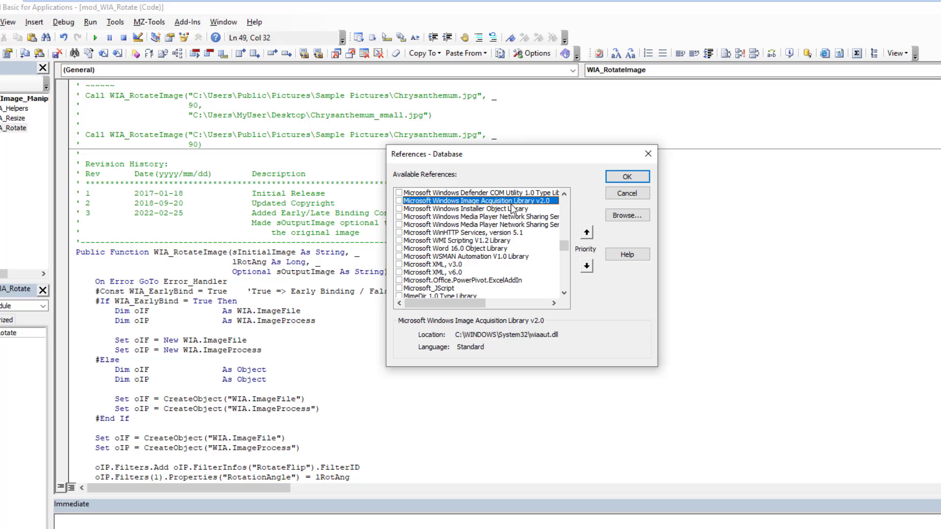
click(399, 200)
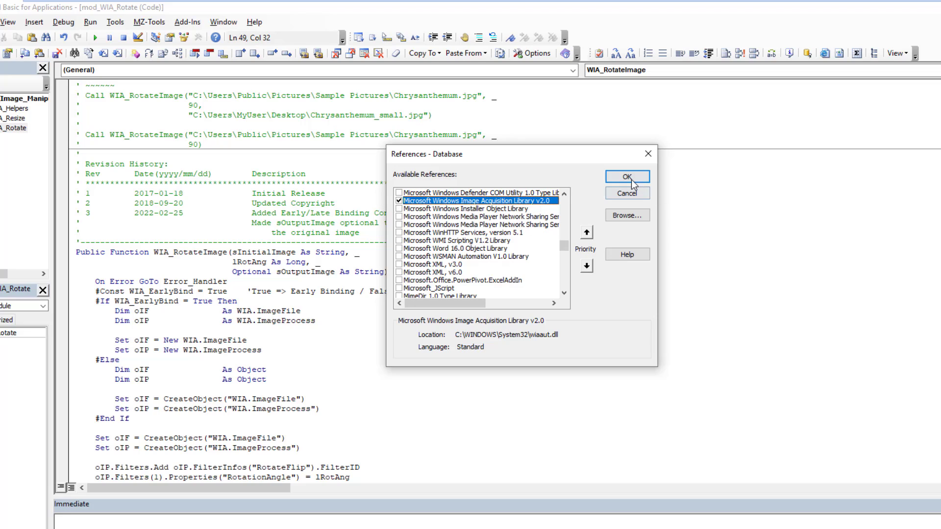
click(627, 176)
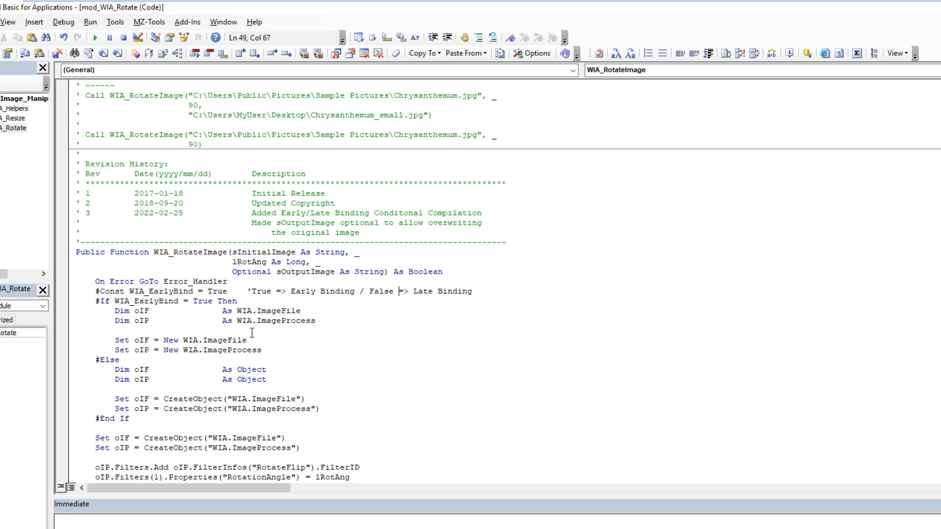
mouse_move(269, 360)
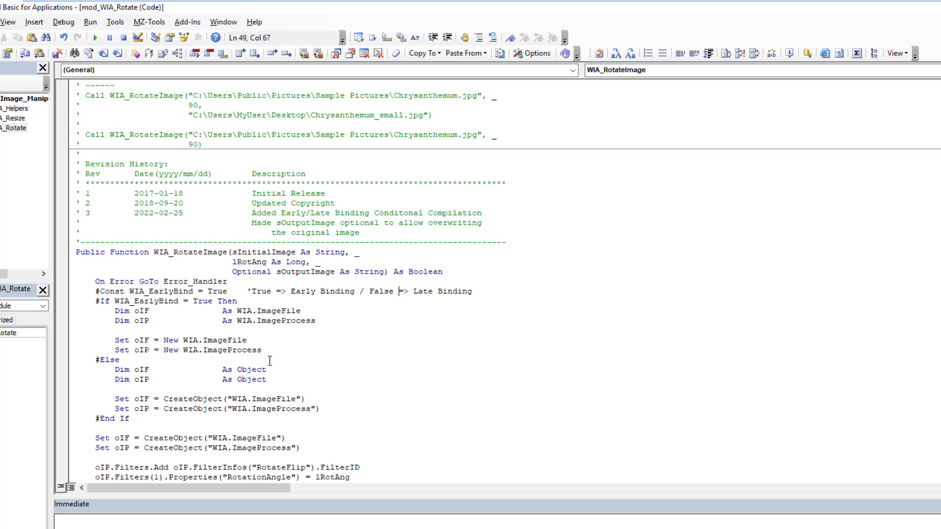
mouse_move(255, 302)
text(Fl)
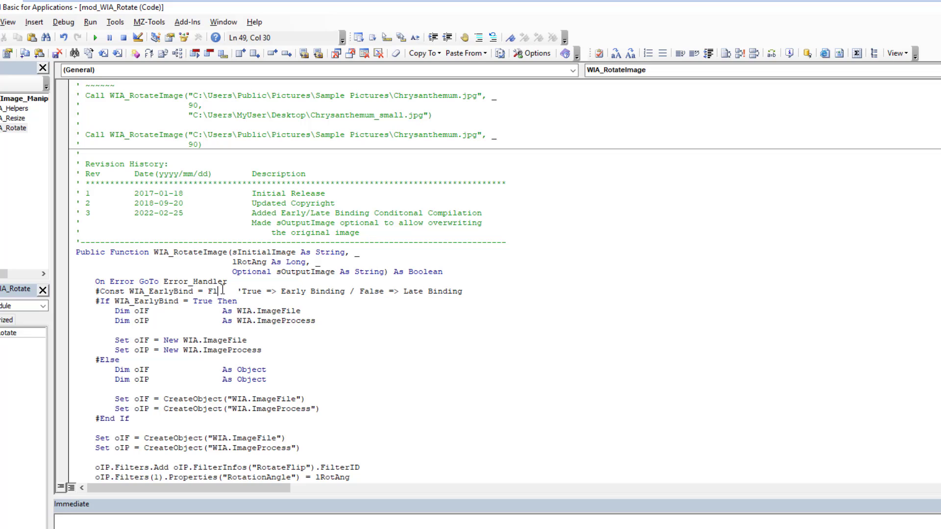
Switch WIA_EarlyBind back to False for late binding, briefly reviewing the project references
text(a)
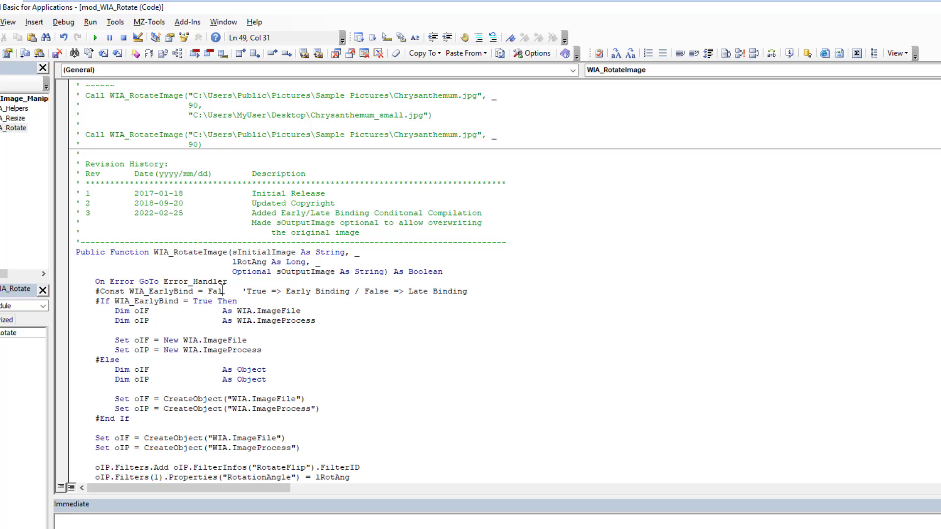
click(115, 21)
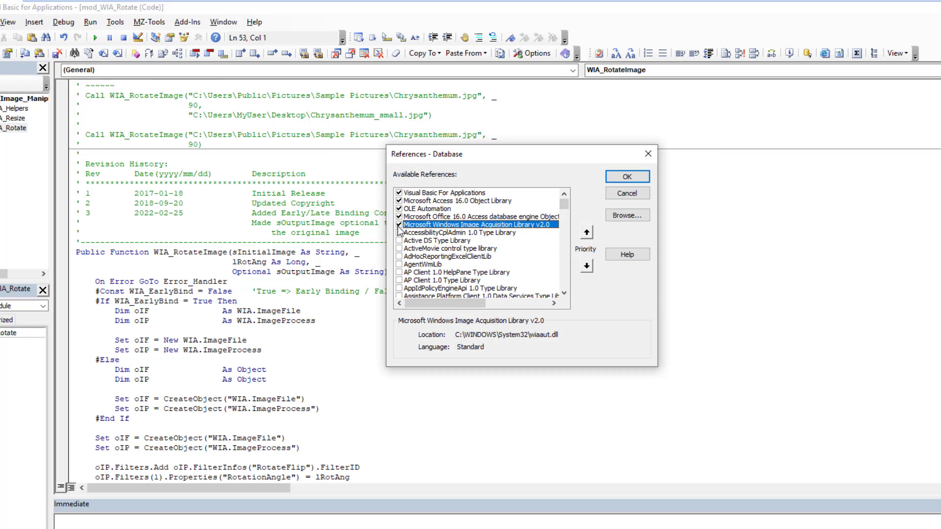
click(627, 176)
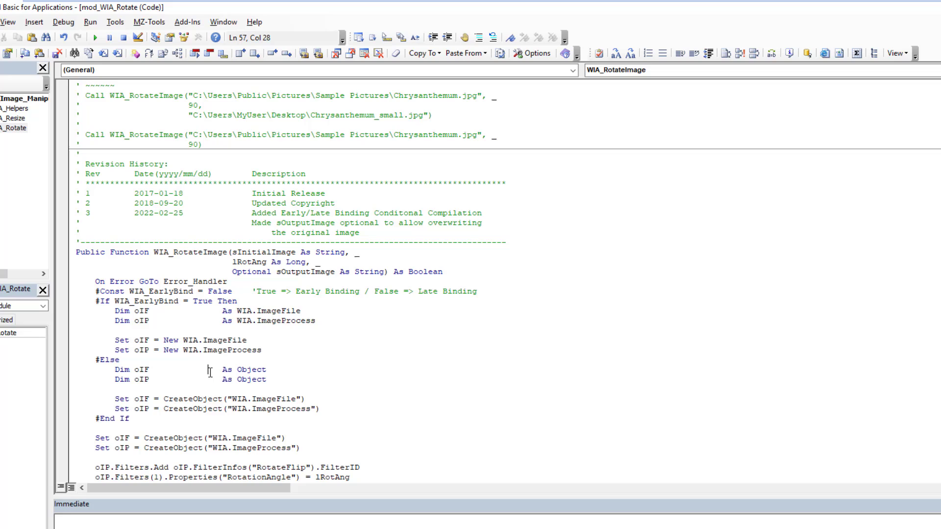
mouse_move(259, 321)
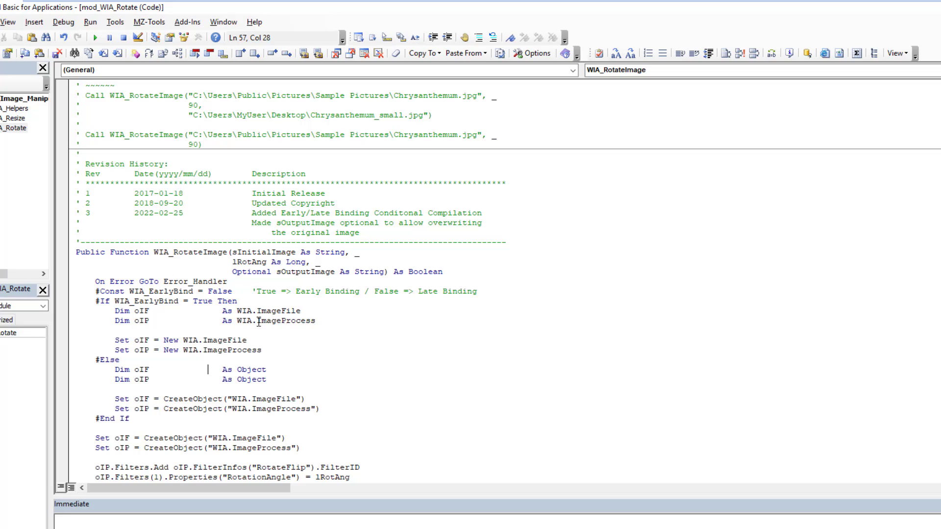
text(.)
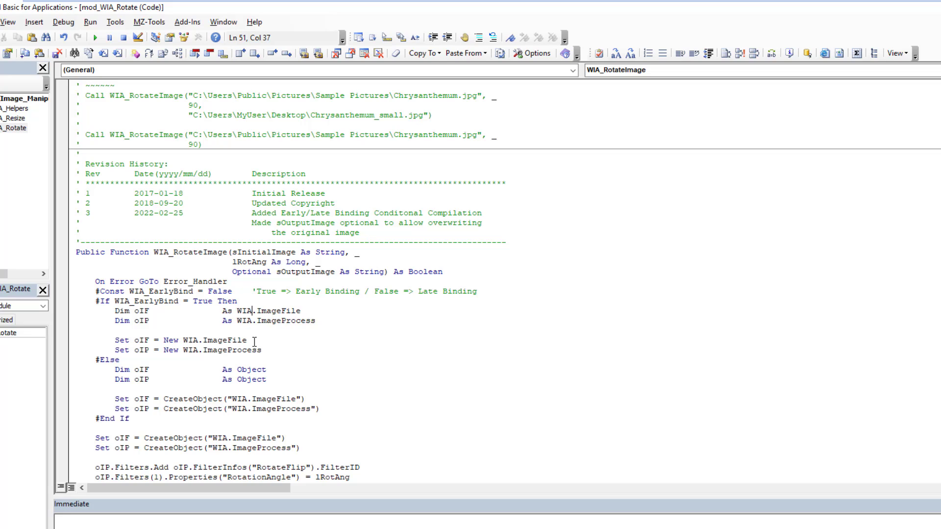
mouse_move(354, 337)
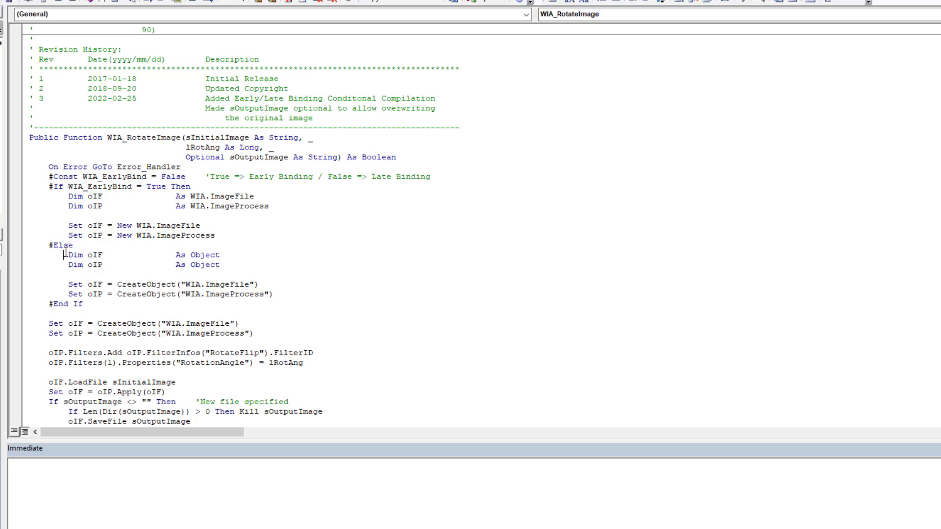
drag(66, 255, 216, 294)
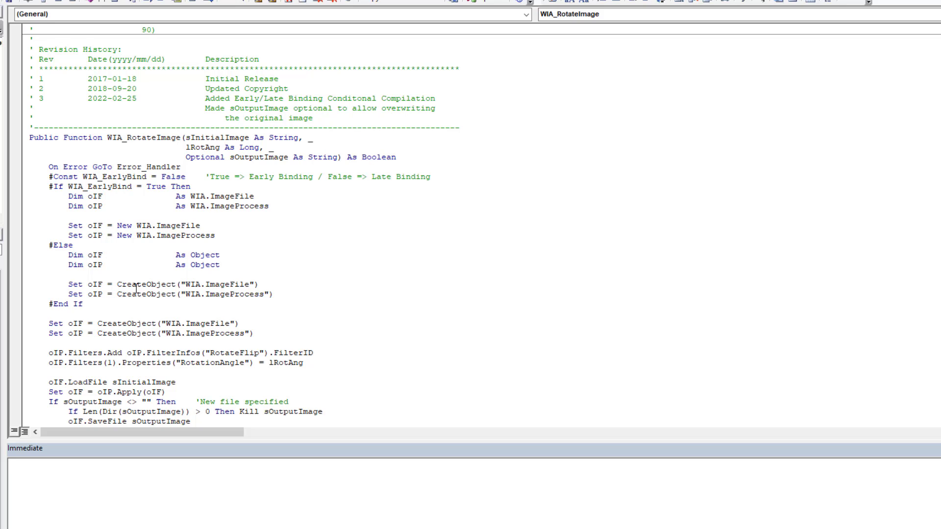
scroll(down, 3)
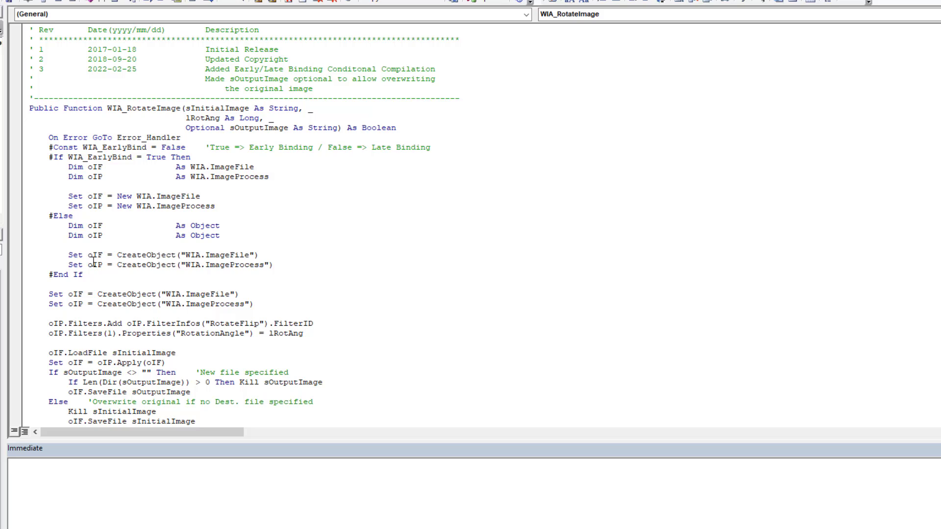
double_click(145, 265)
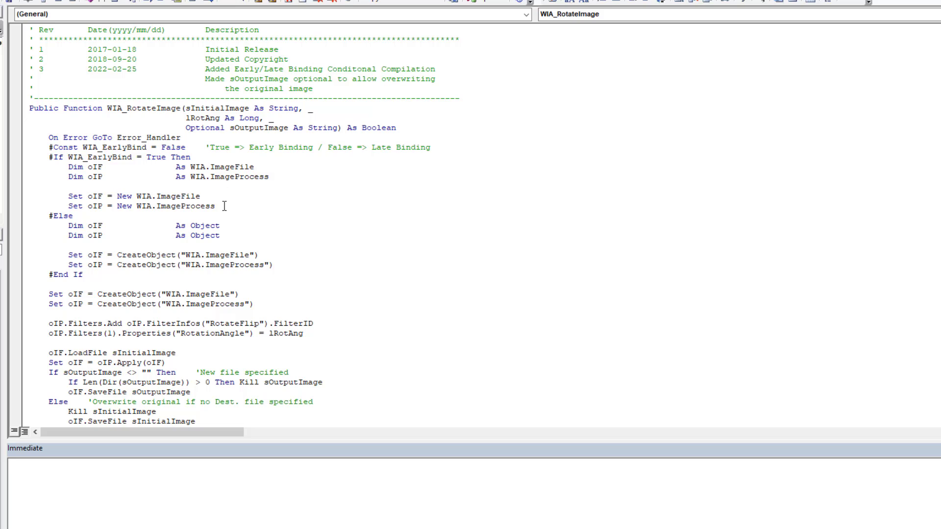
scroll(down, 3)
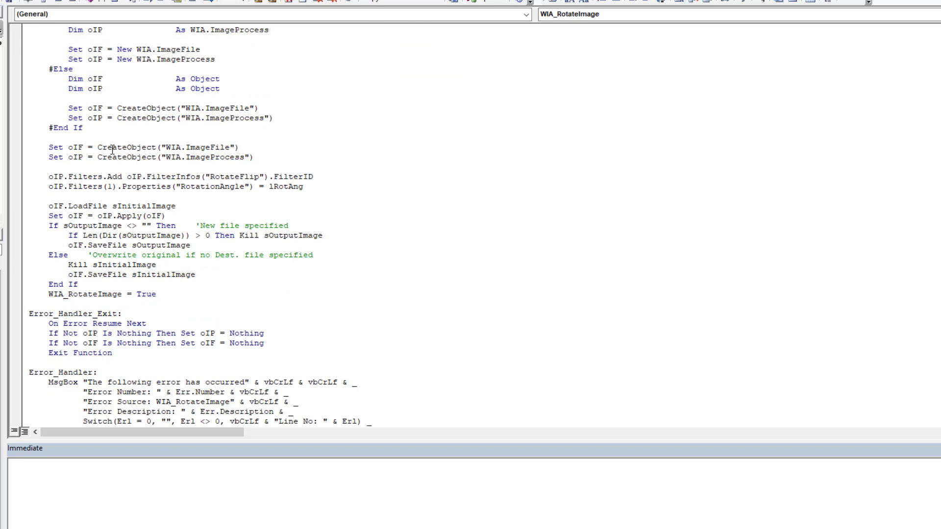
mouse_move(215, 157)
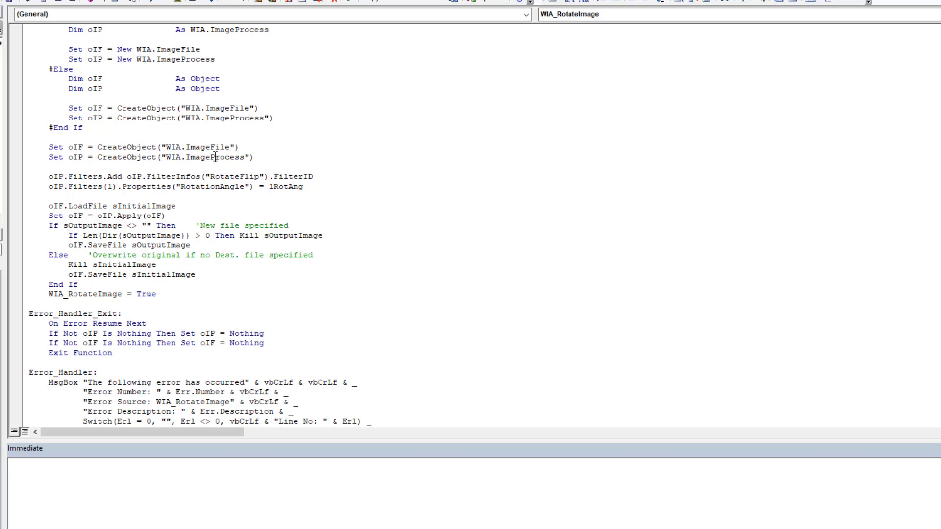
double_click(212, 157)
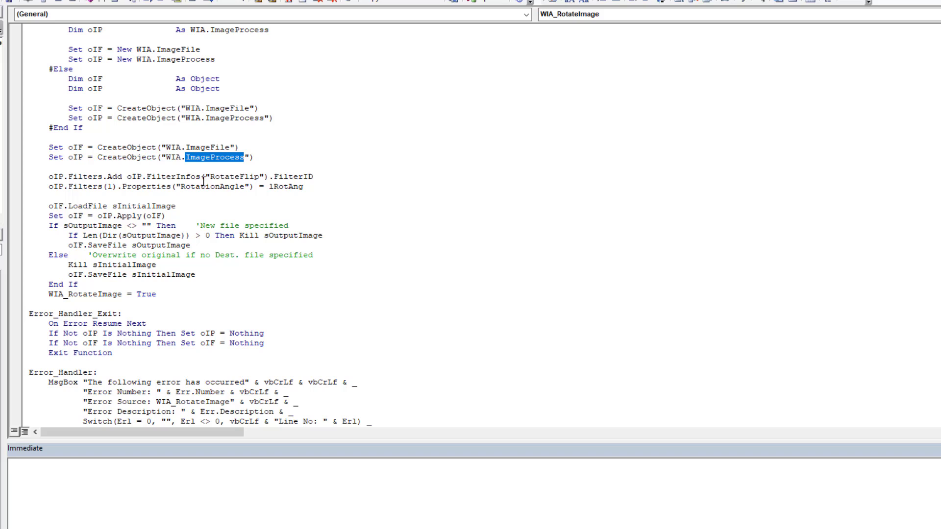
double_click(235, 177)
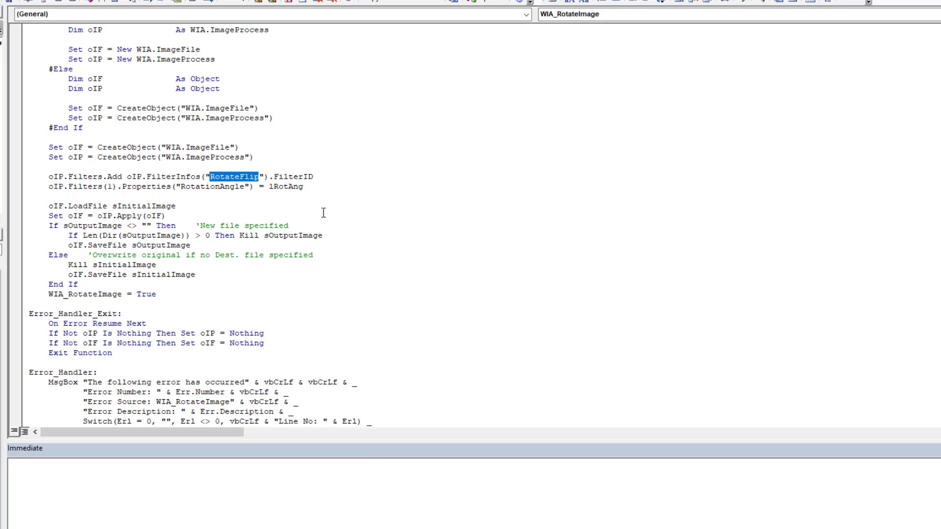
mouse_move(321, 215)
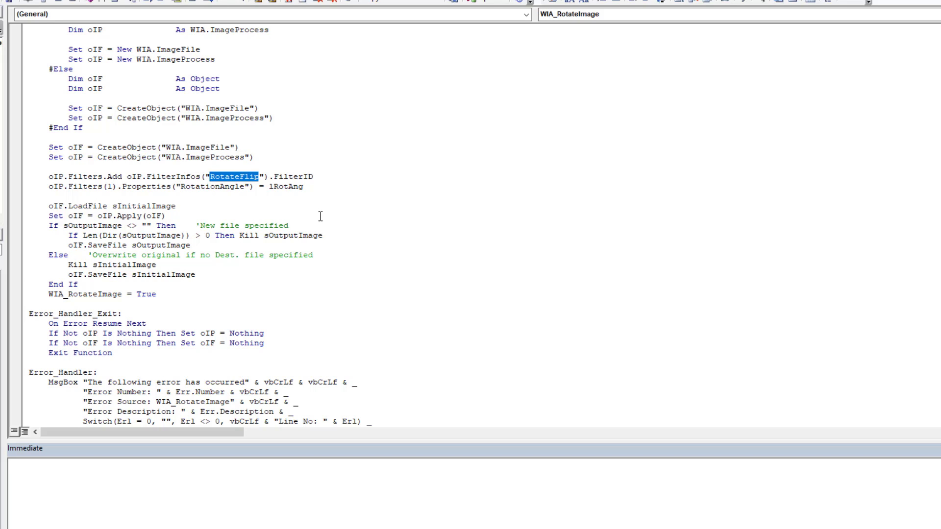
mouse_move(148, 183)
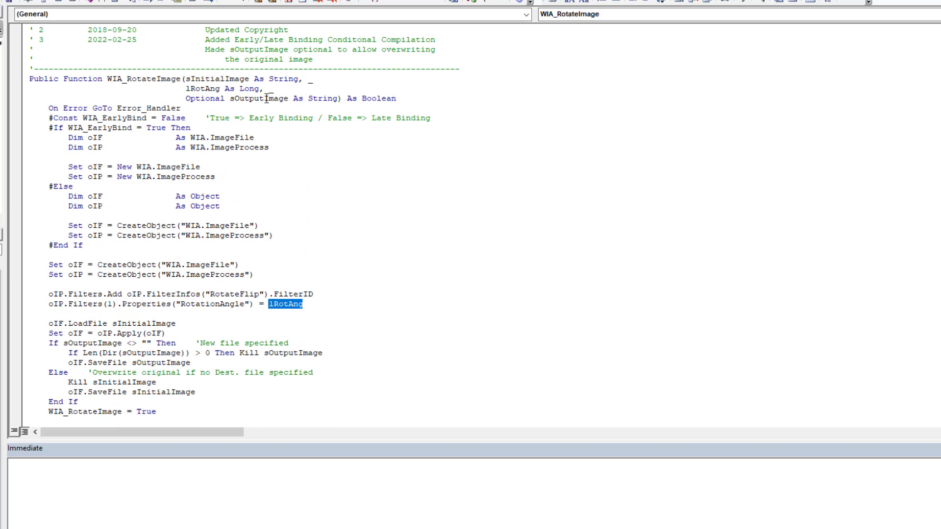
scroll(down, 3)
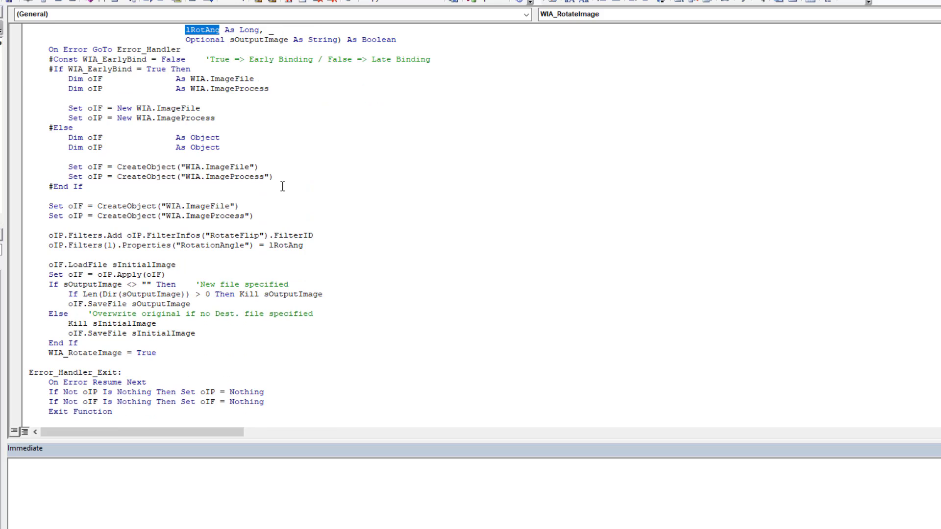
scroll(down, 3)
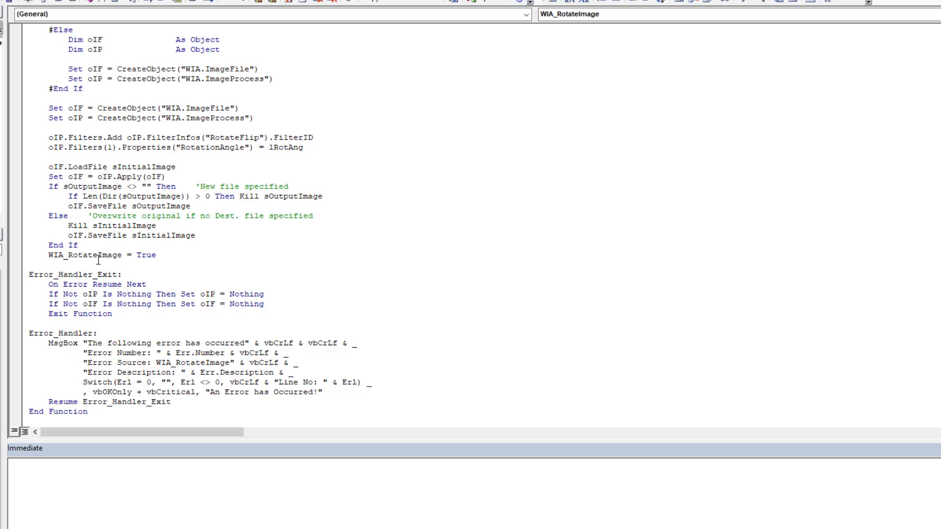
mouse_move(121, 263)
text(? WIA_RotateImage("C:\Users\Daniel\Desktop\Sample Images\Originals\kid.jpg", 180, "C:\Users\Daniel\Desktop\Sample Images\Updated\kid.jpg")
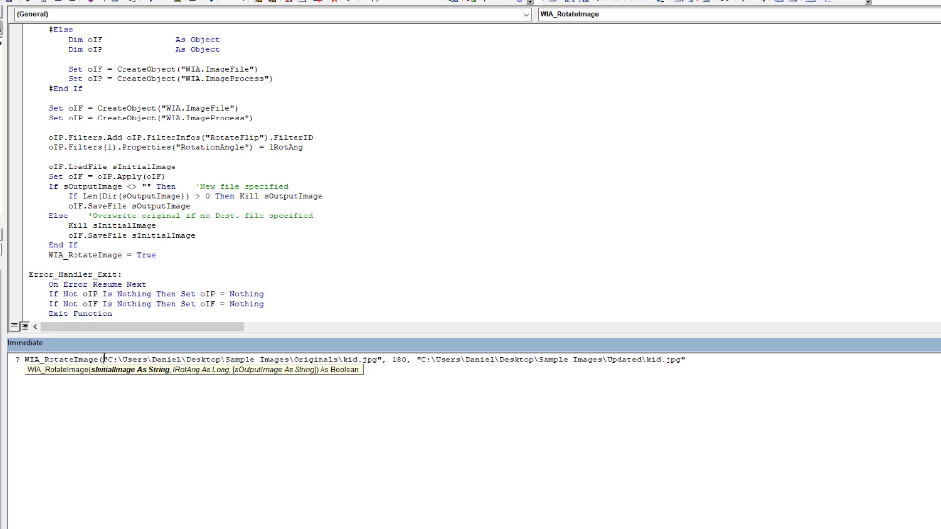
Run ? WIA_RotateImage on Originals\kid.jpg with 180, saving to Updated\kid.jpg
double_click(314, 359)
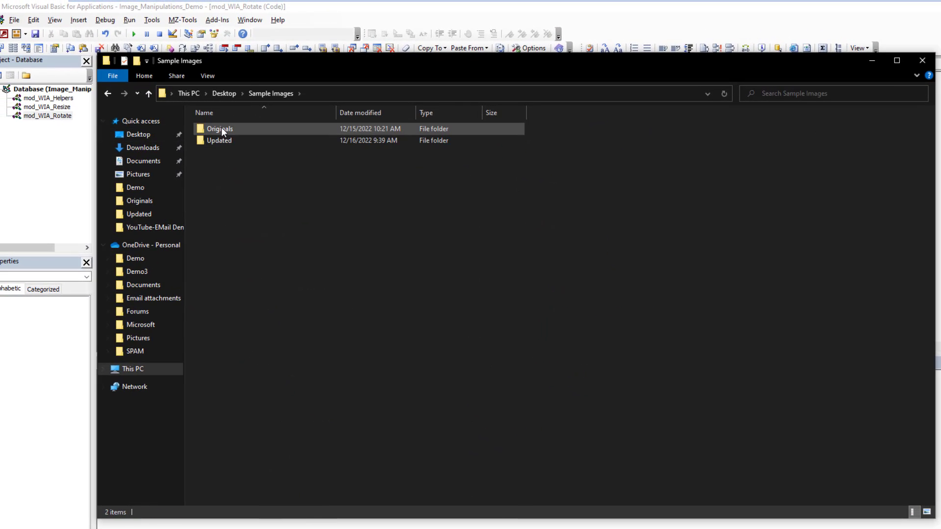
Compare Originals\kid.jpg with the upside-down Updated\kid.jpg in the Photos viewer
double_click(219, 129)
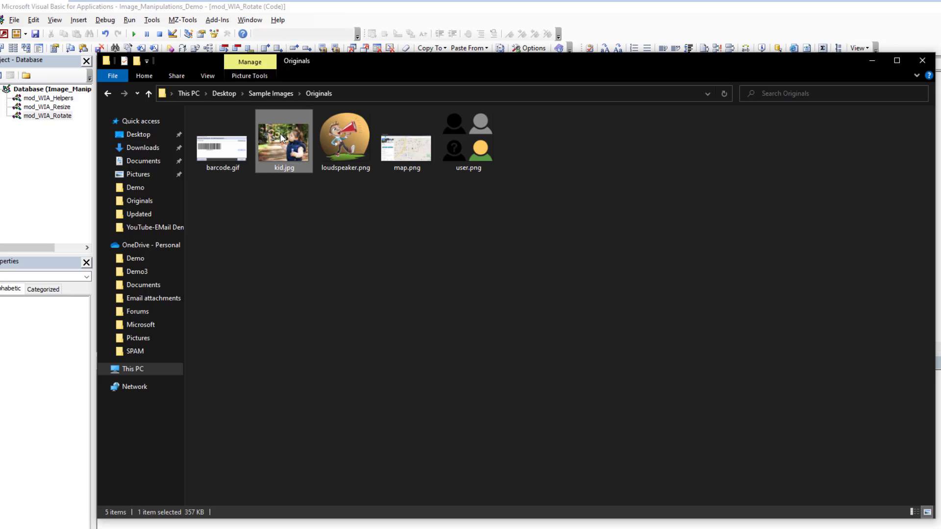
double_click(283, 133)
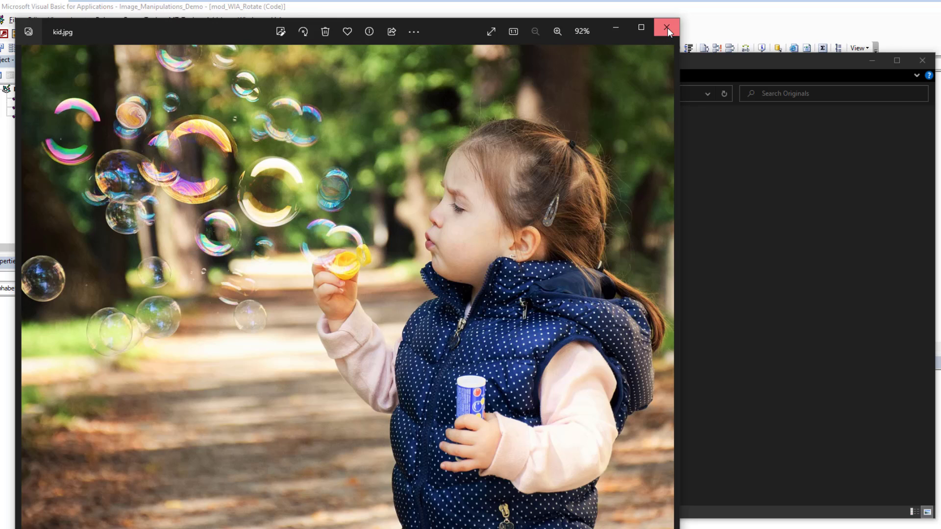
click(667, 28)
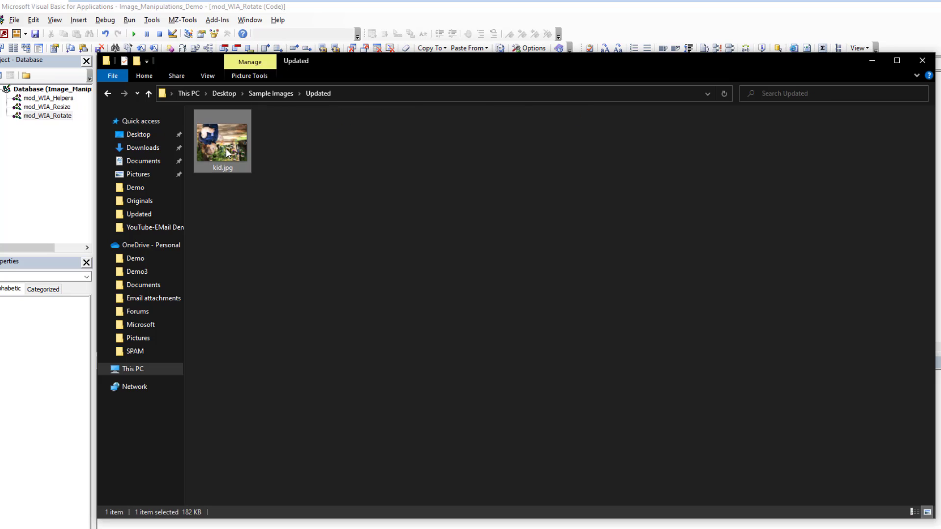
double_click(223, 133)
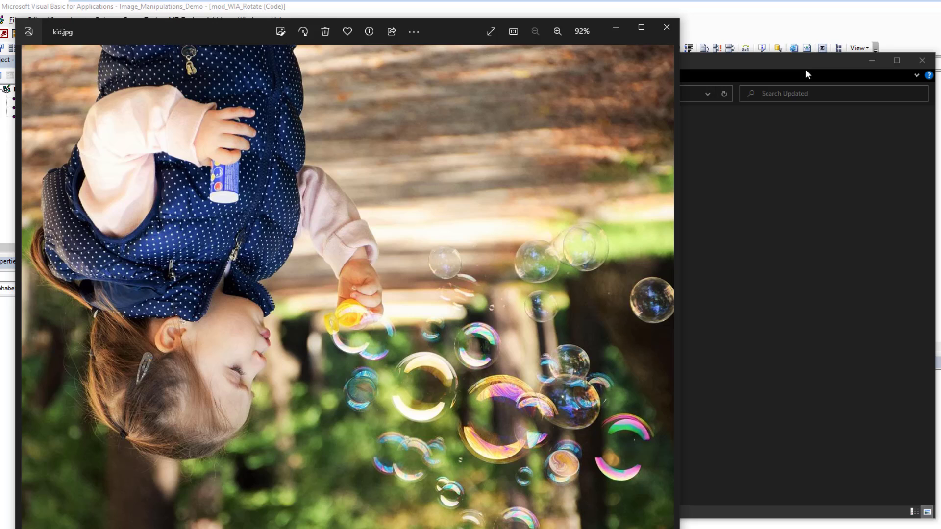
click(666, 32)
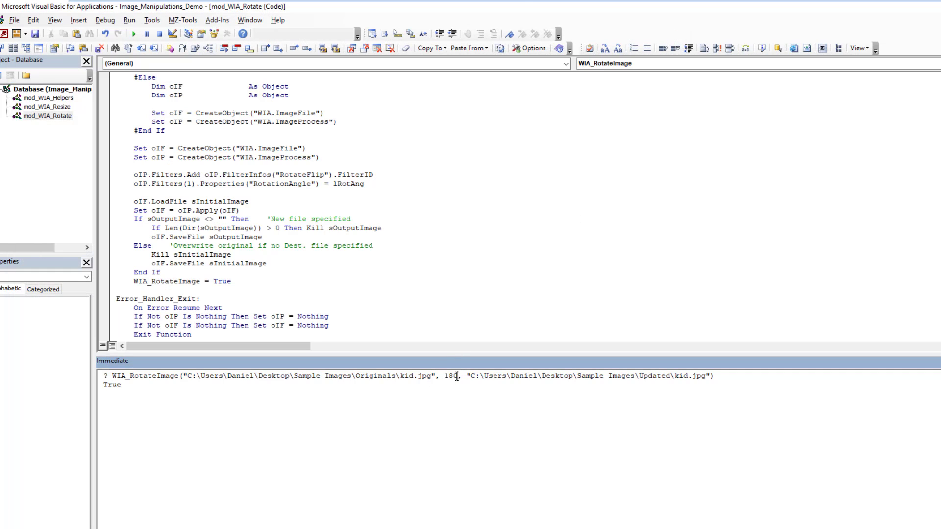
Rerun WIA_RotateImage with a 90 angle on kid.jpg, returning True again
double_click(449, 376)
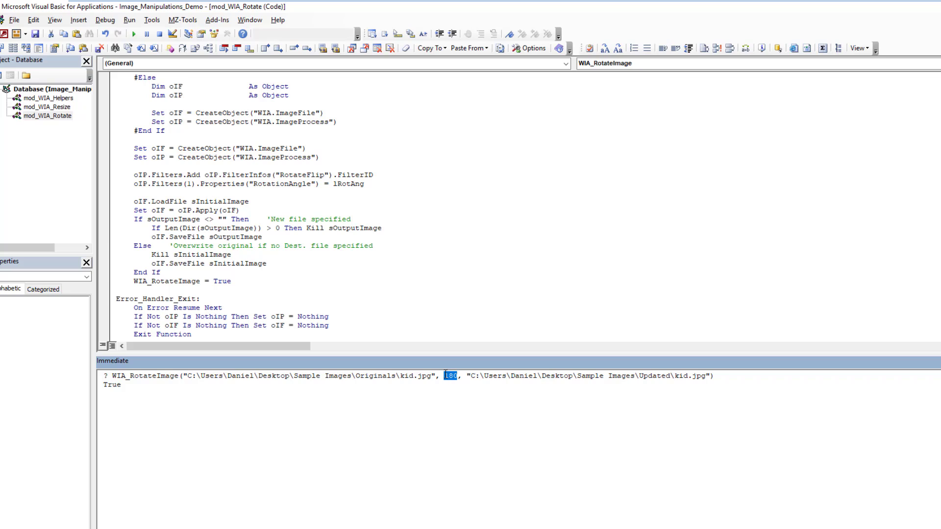
text(90)
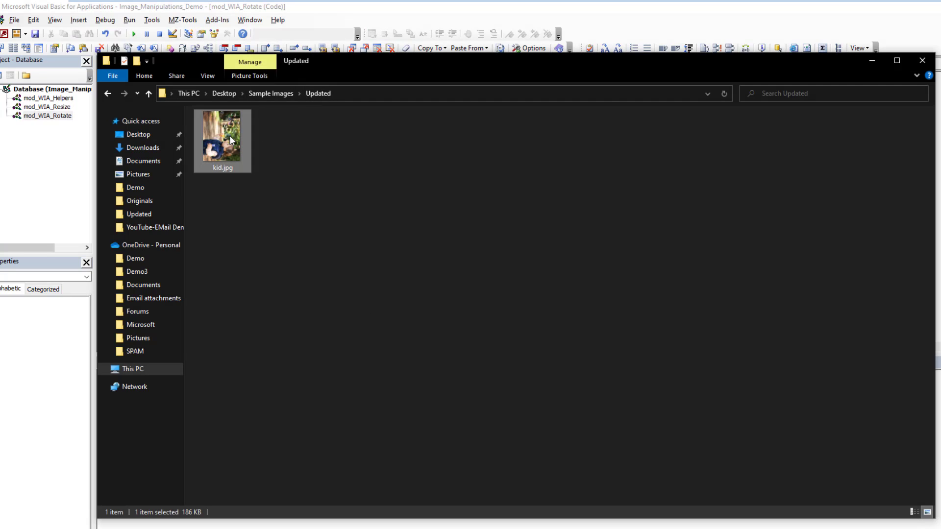
double_click(221, 130)
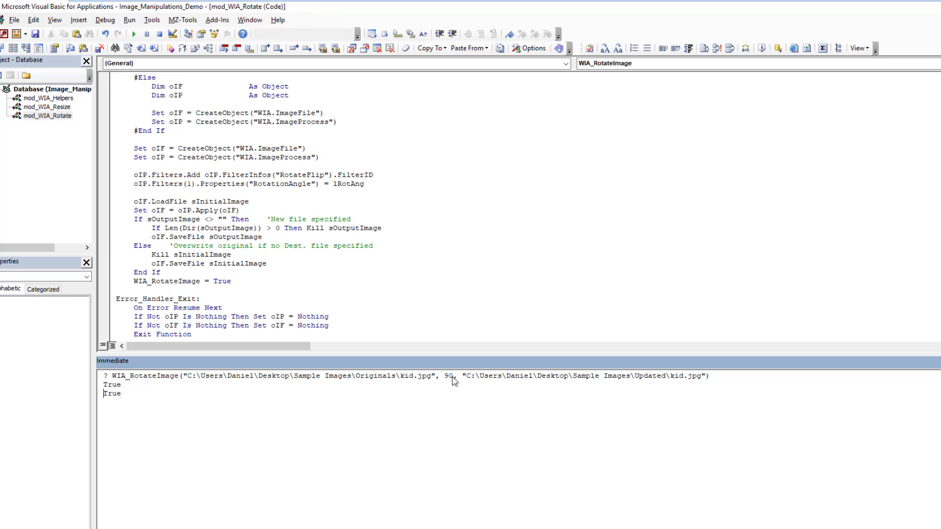
Try a 30 angle, dismissing the 'parameter is incorrect' error that returns False
double_click(447, 375)
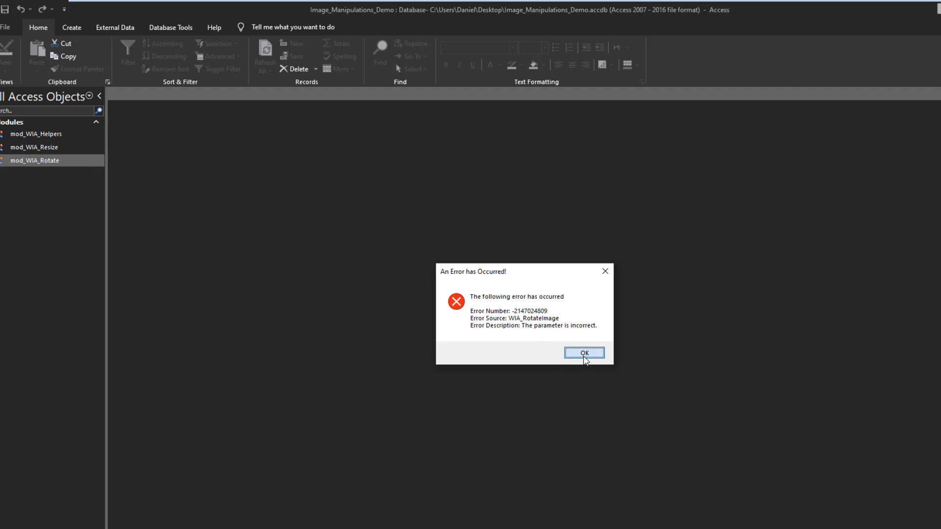
click(583, 352)
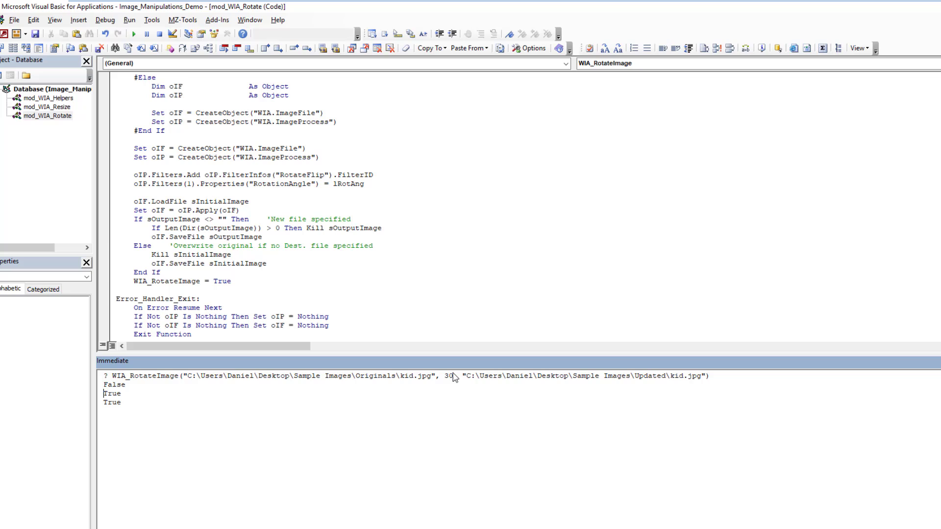
mouse_move(408, 437)
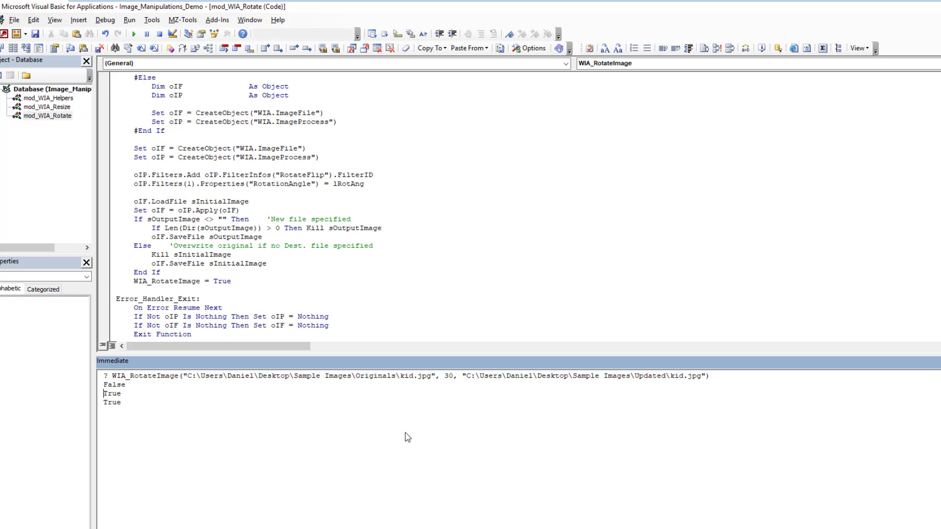
mouse_move(880, 351)
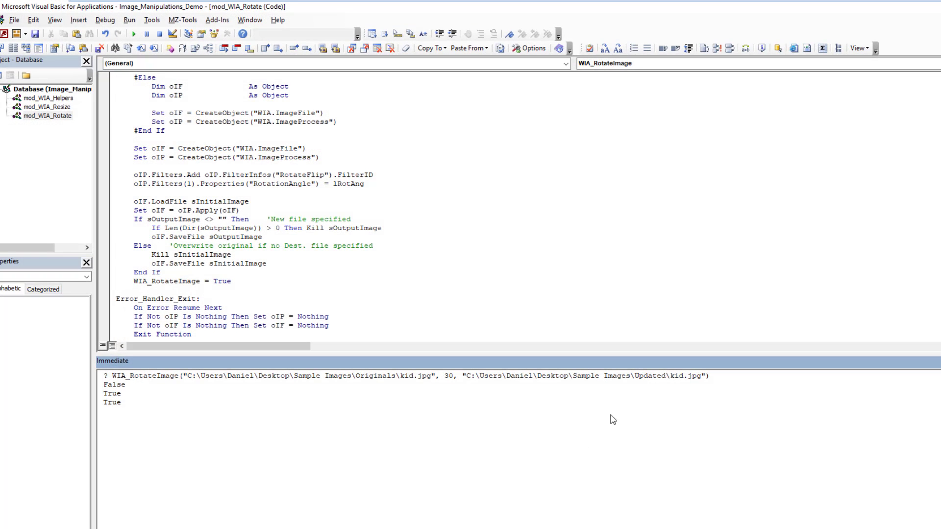
Rotate Updated\kid.jpg in place by 90, removing the output path argument
double_click(374, 375)
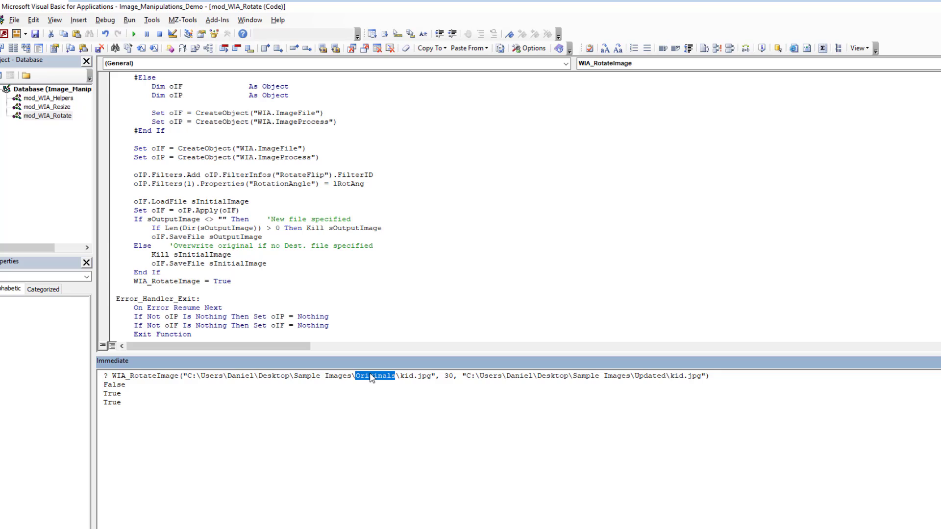
text(Updated)
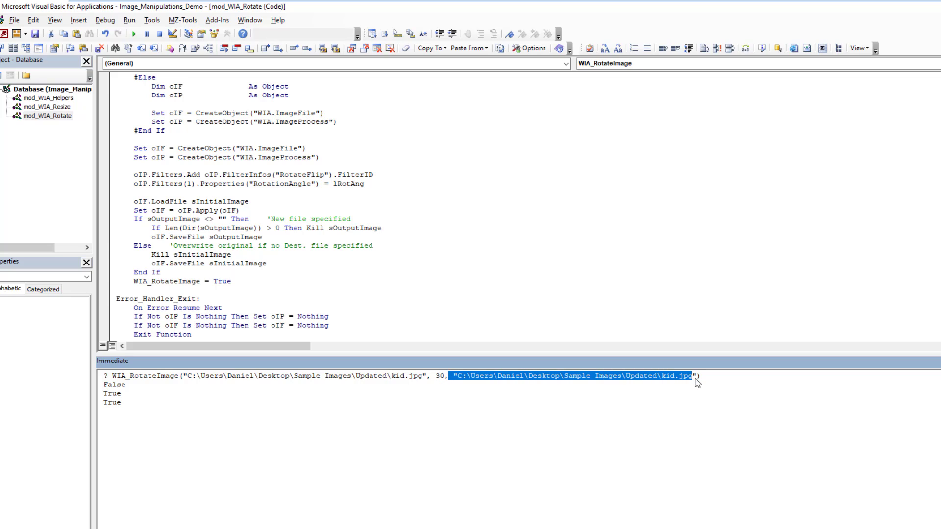
key(Delete)
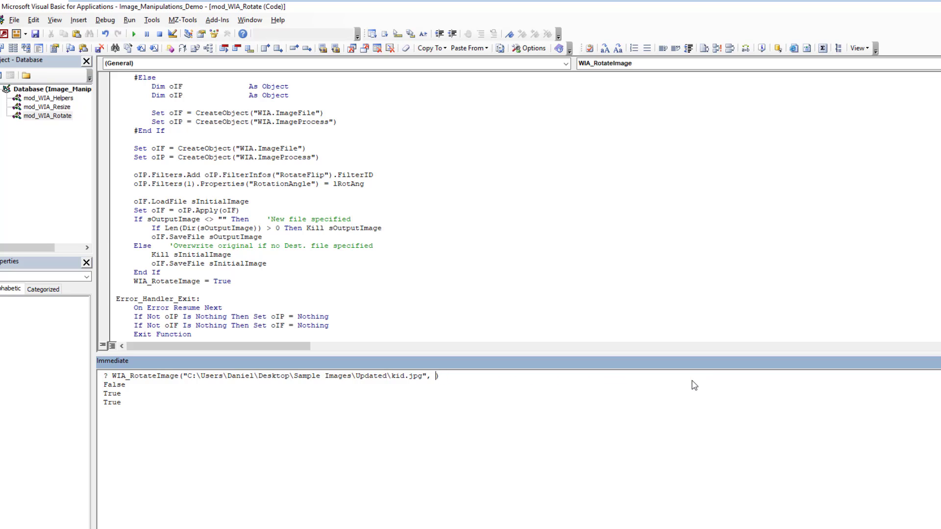
text(90)
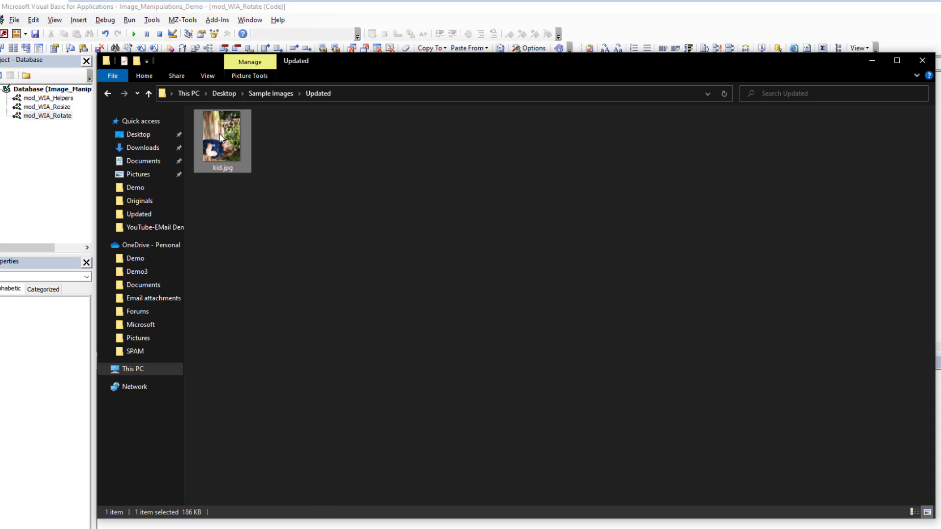
mouse_move(469, 17)
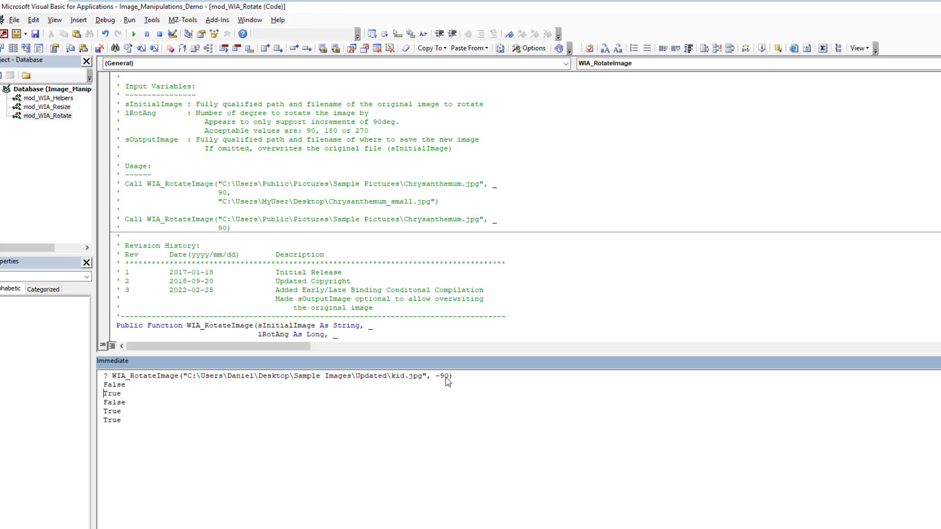
Replace -90 with 270 to rotate Updated\kid.jpg in place, matching the accepted 90/180/270 values
double_click(441, 375)
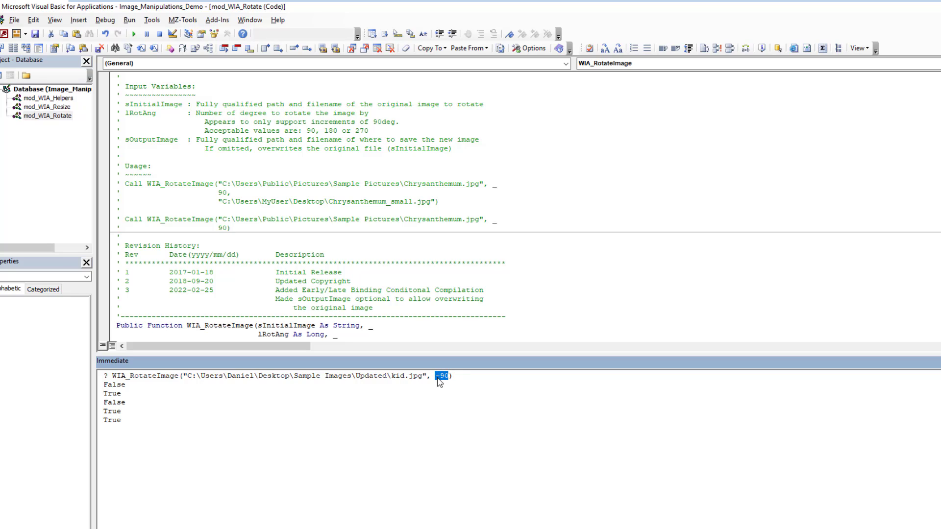
text(270)
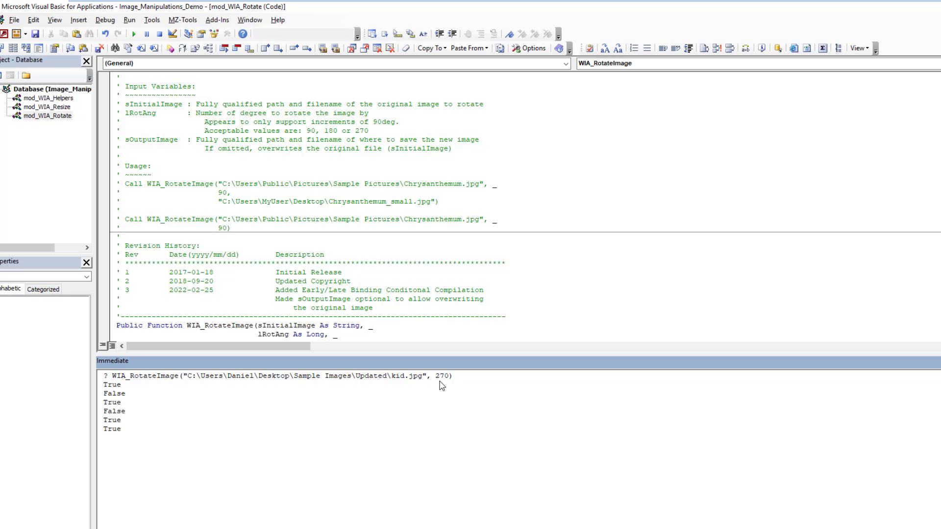
double_click(442, 375)
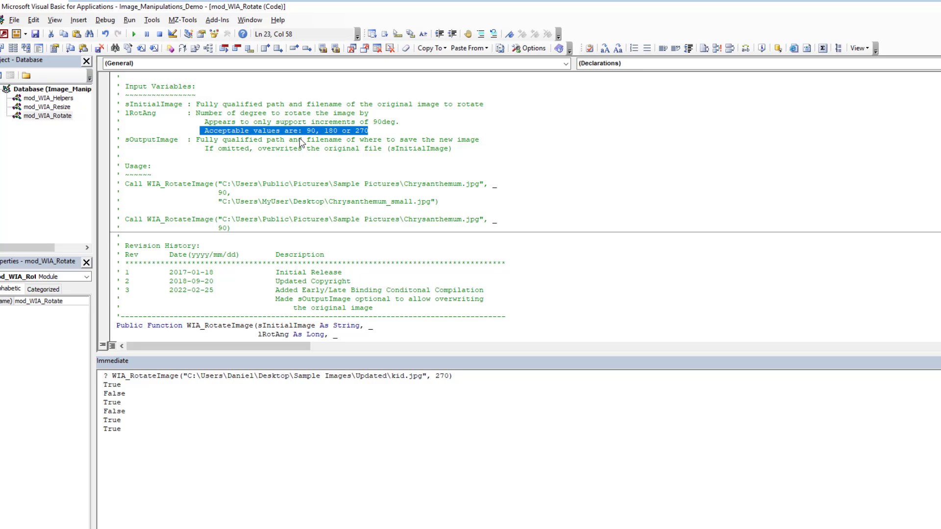
mouse_move(375, 140)
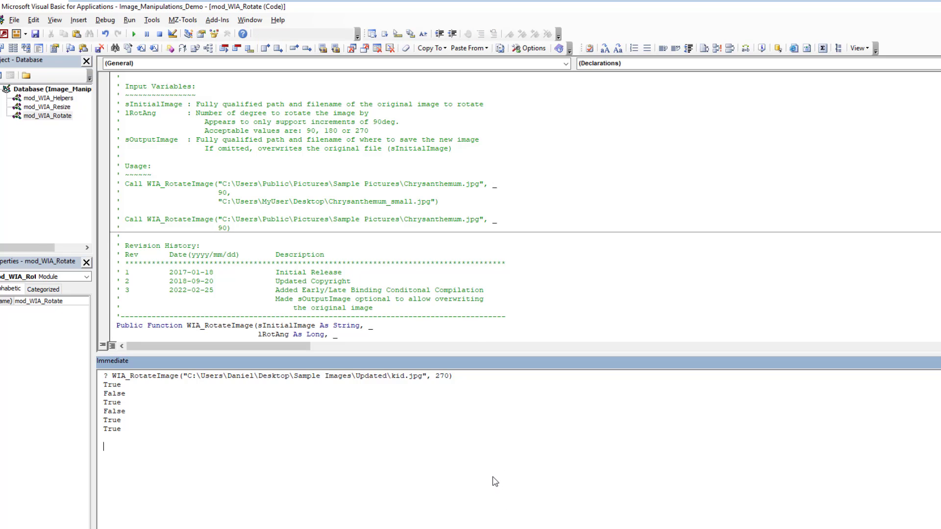
scroll(down, 3)
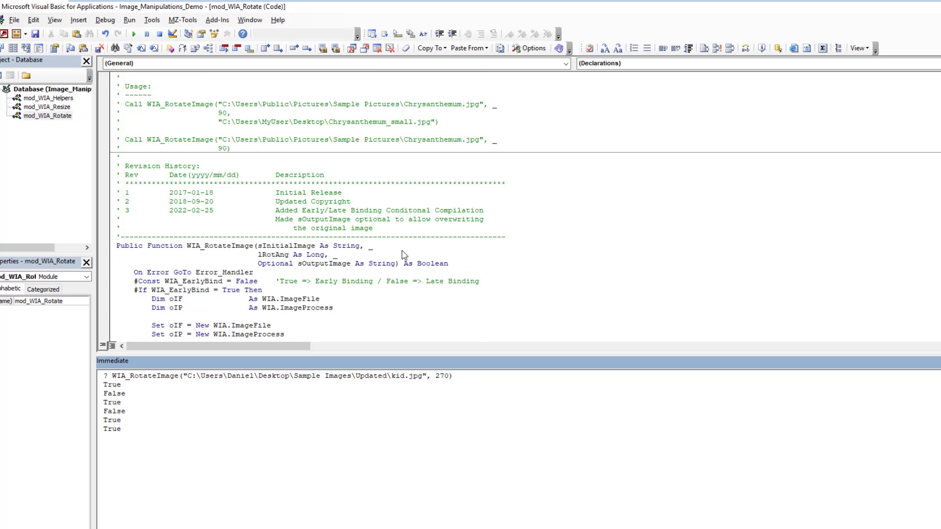
mouse_move(496, 408)
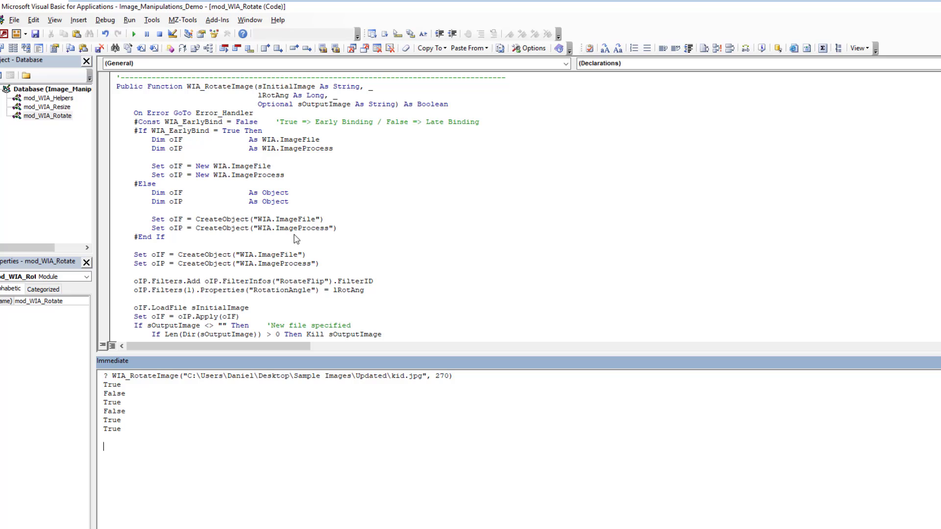
mouse_move(317, 239)
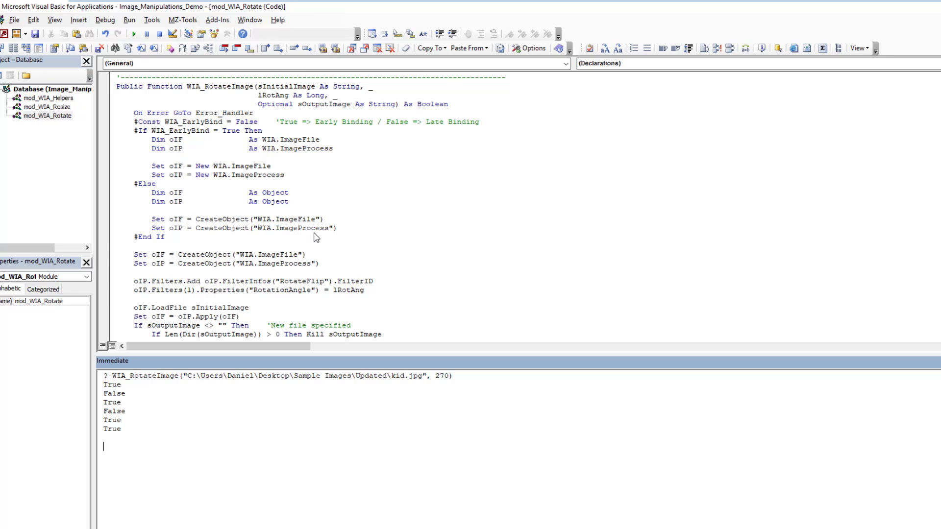
scroll(down, 3)
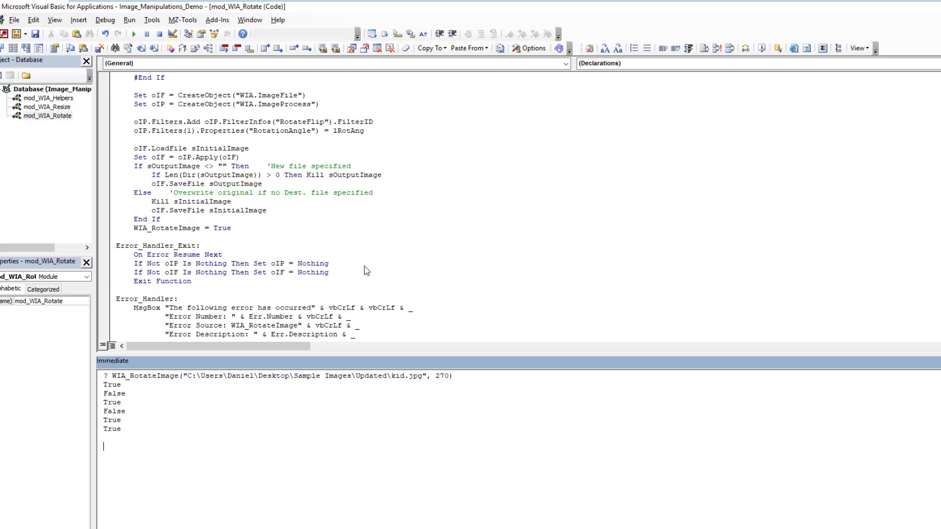
mouse_move(387, 277)
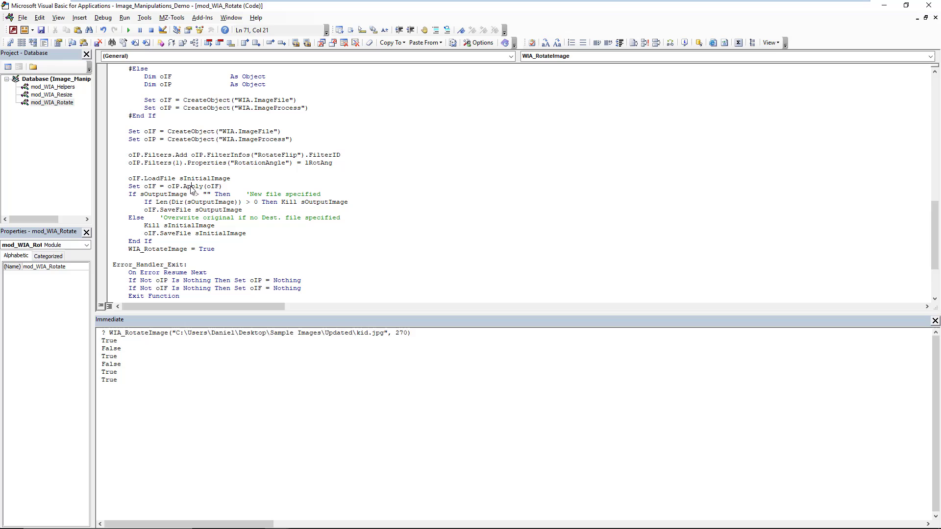
double_click(193, 186)
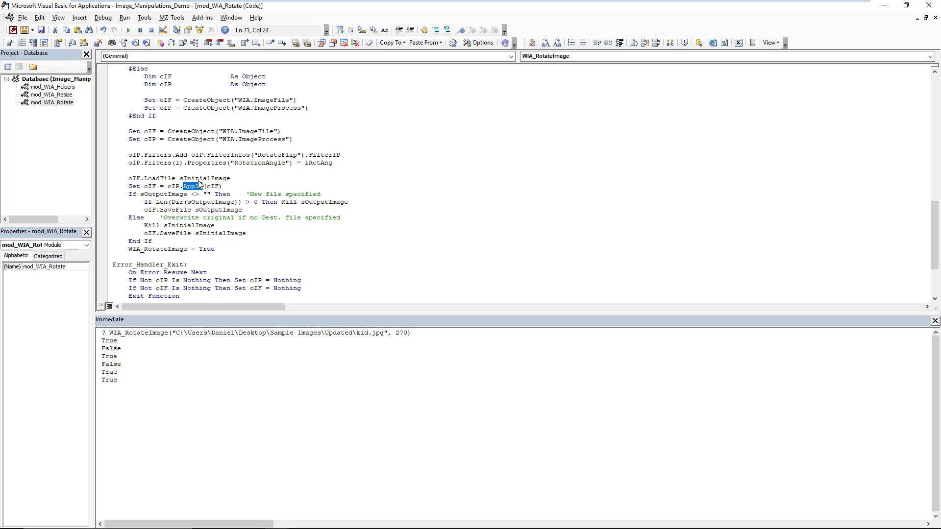
mouse_move(187, 193)
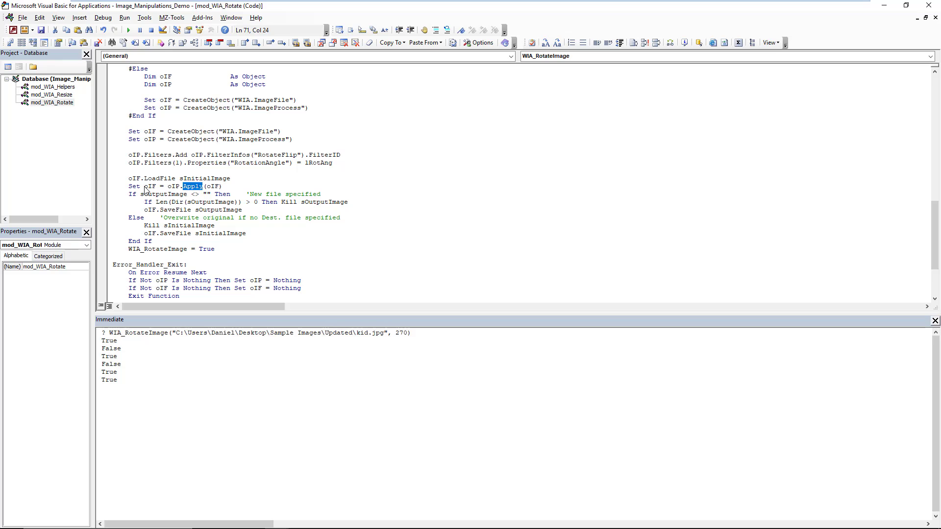
click(150, 186)
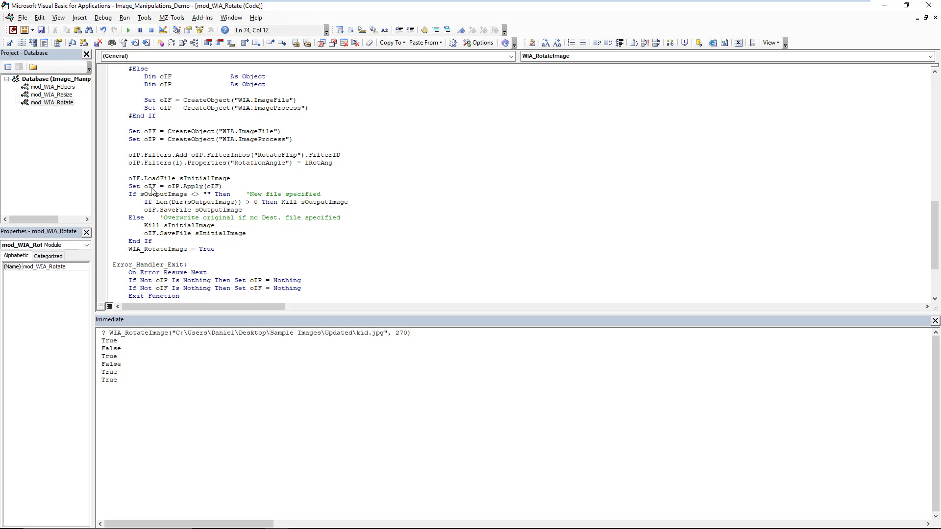
double_click(175, 209)
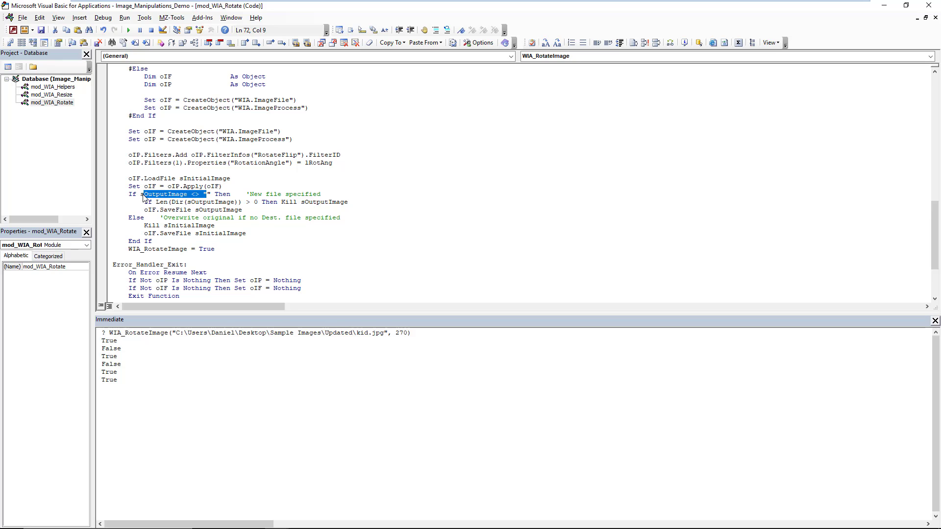
mouse_move(158, 231)
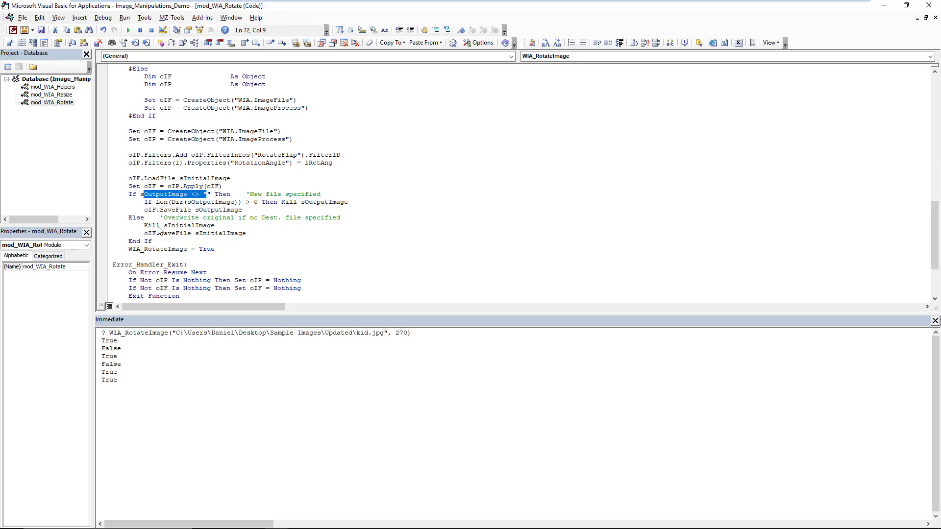
mouse_move(219, 237)
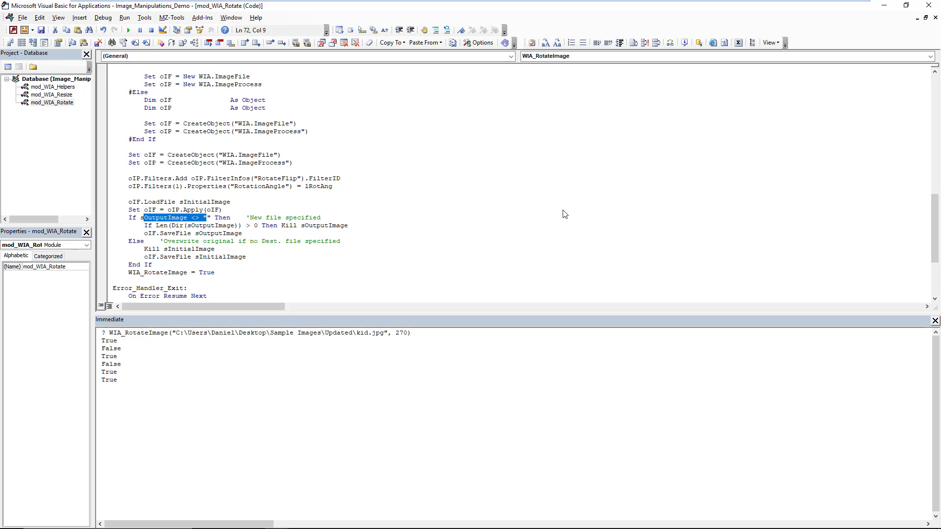
mouse_move(519, 250)
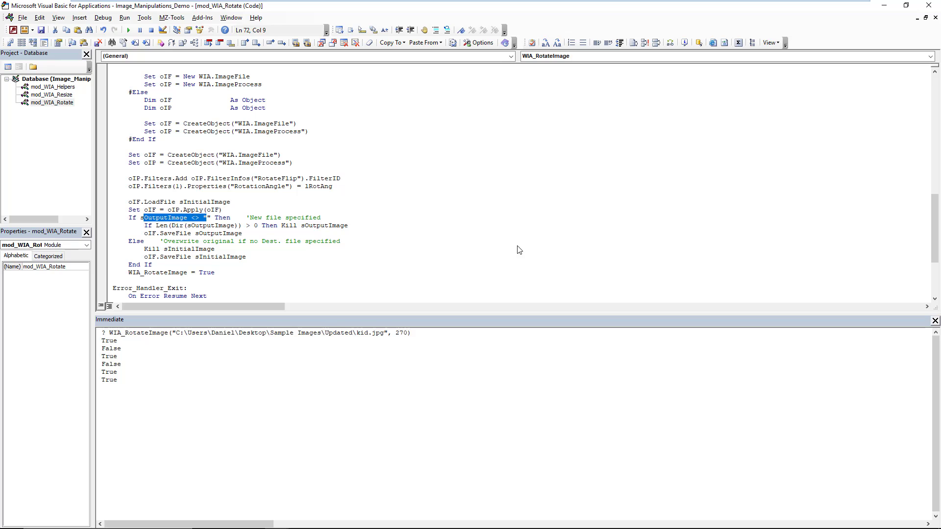
mouse_move(278, 246)
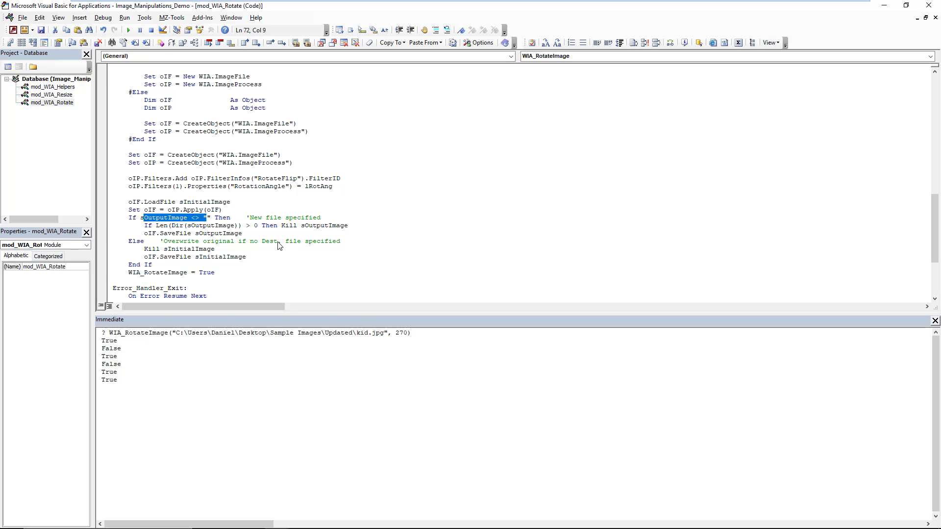
mouse_move(293, 240)
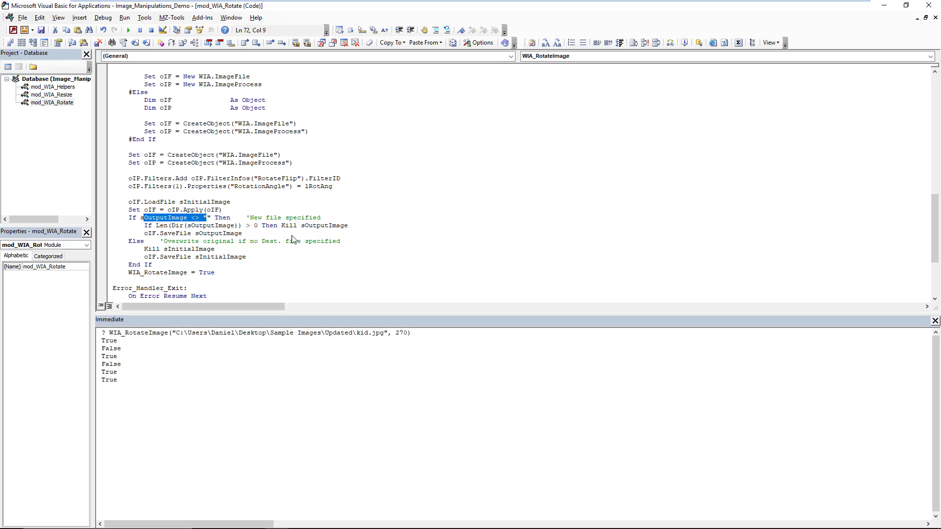